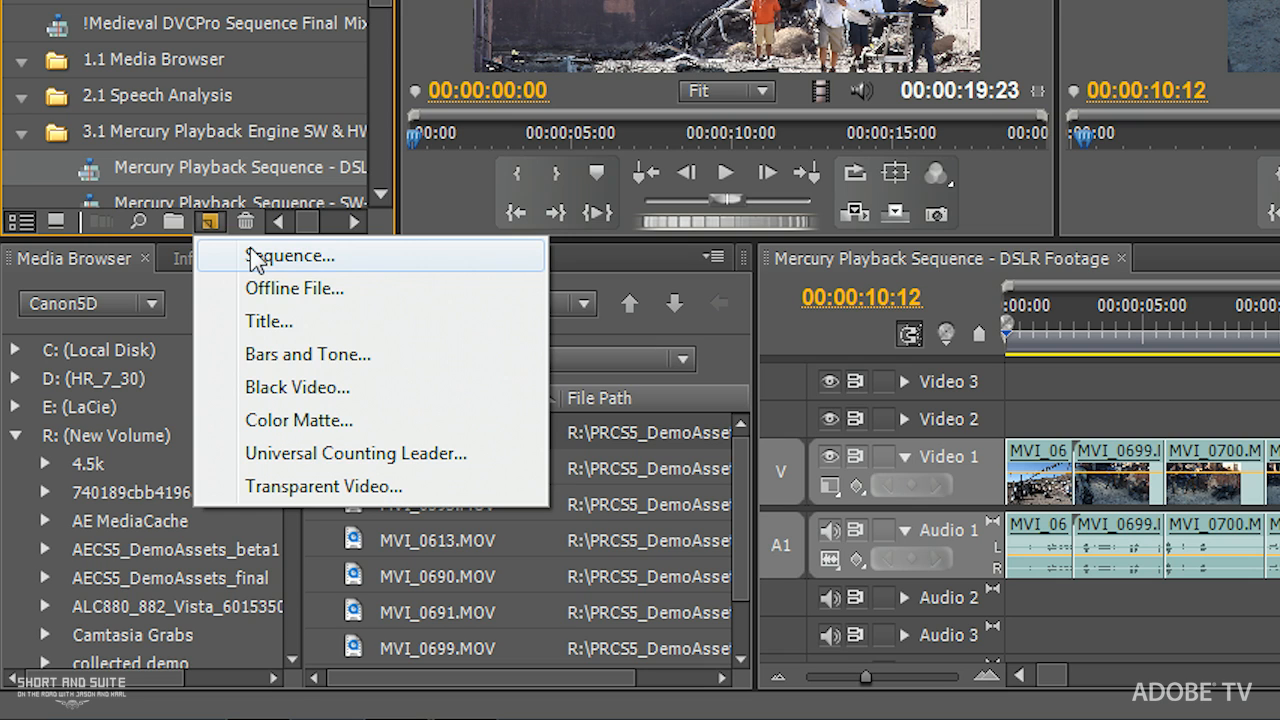
pyautogui.moveTo(281, 271)
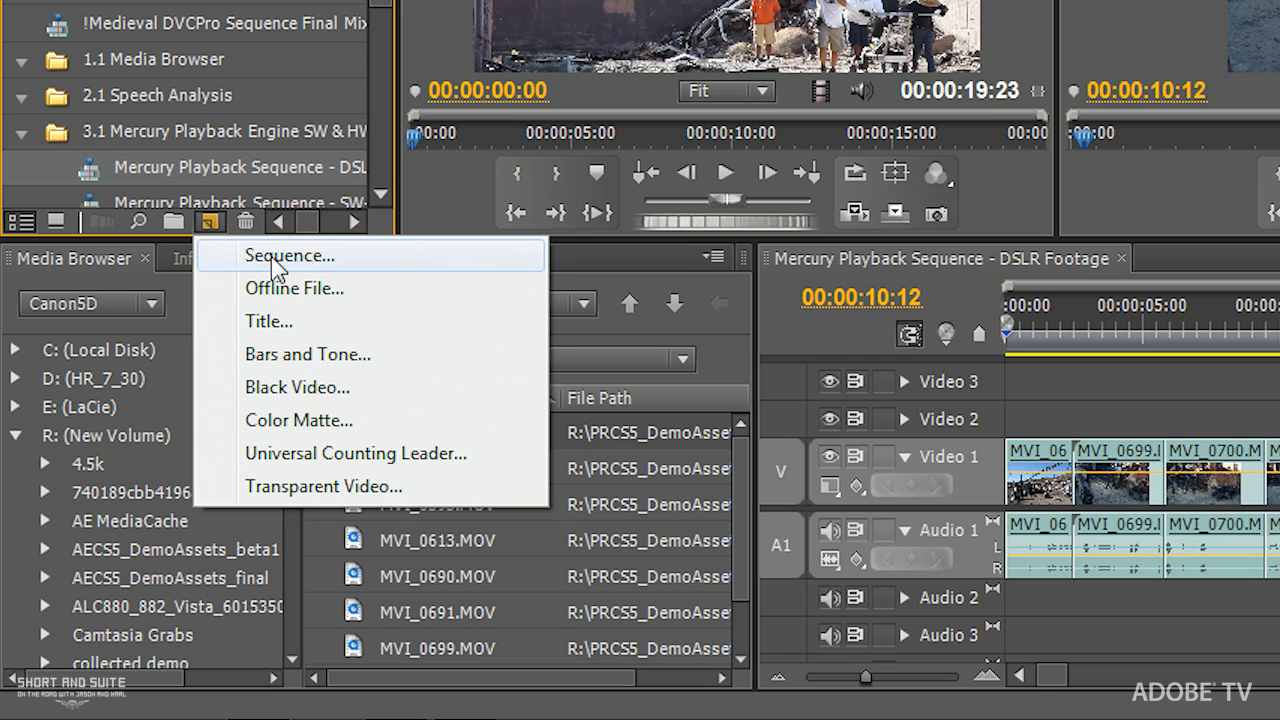
# Start a new sequence and select the Digital SLR 1080p > DSLR 1080p24 preset
pyautogui.click(289, 255)
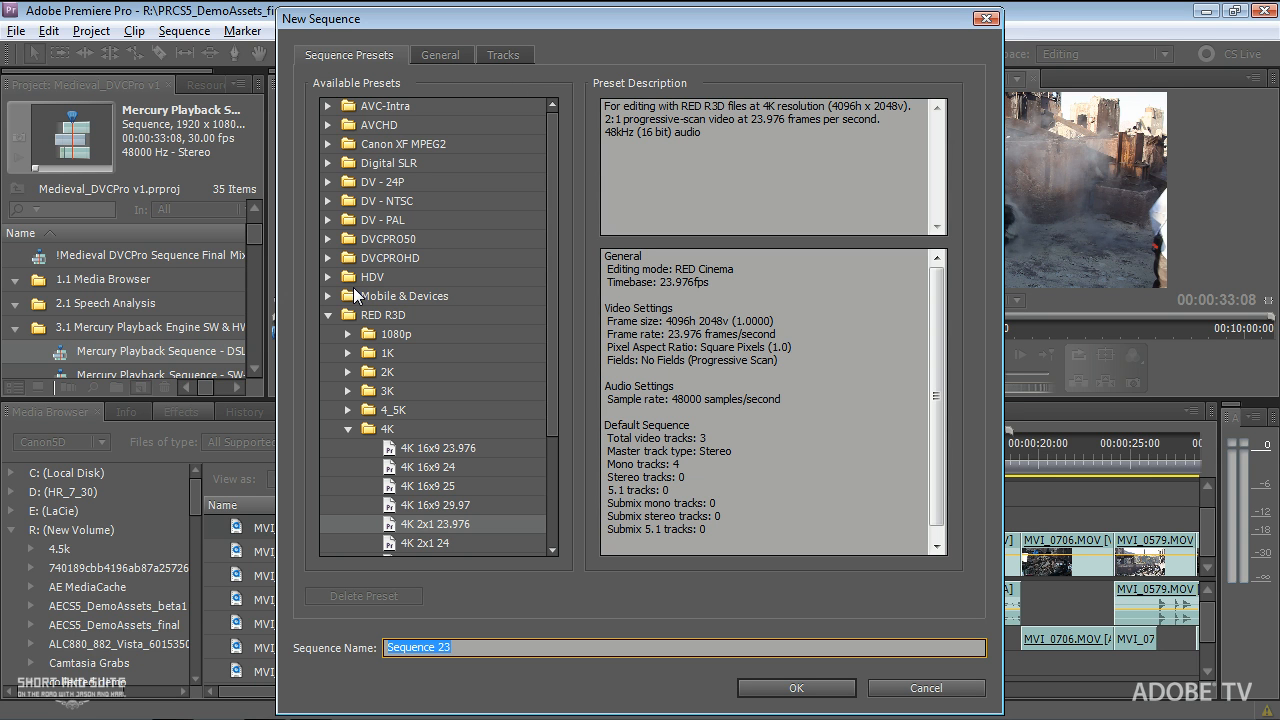
pyautogui.moveTo(331, 170)
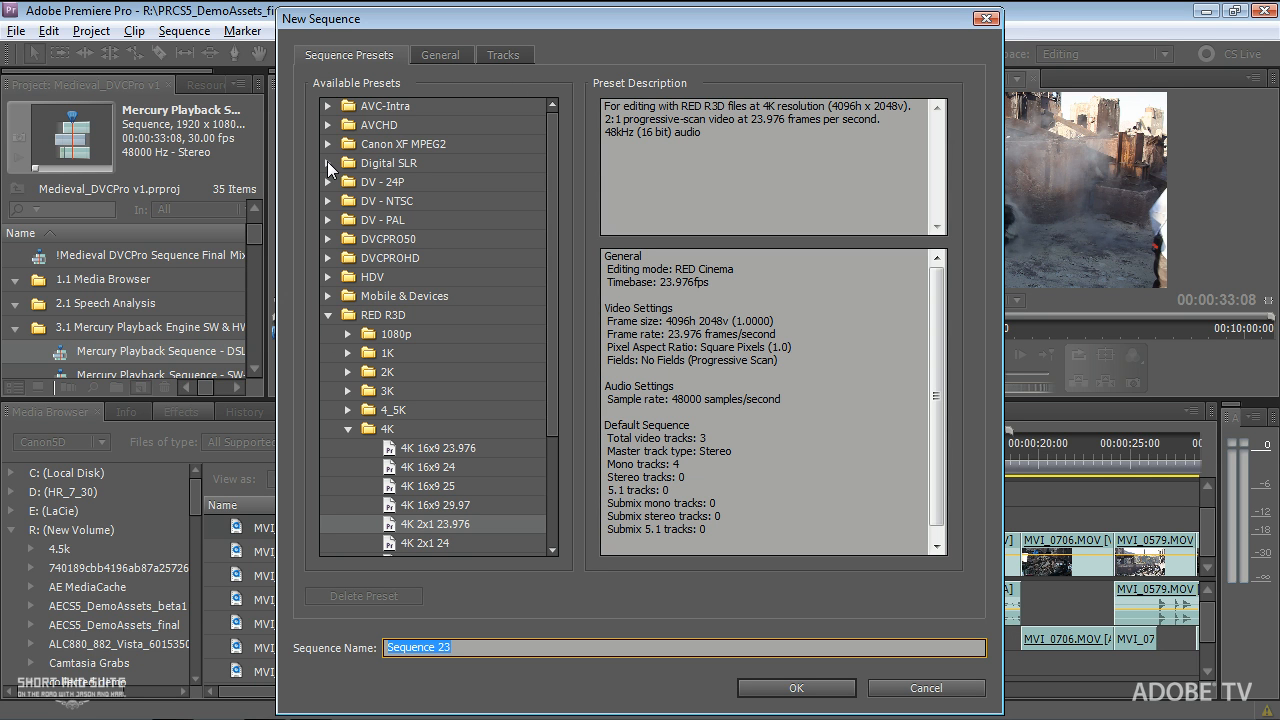
pyautogui.click(327, 163)
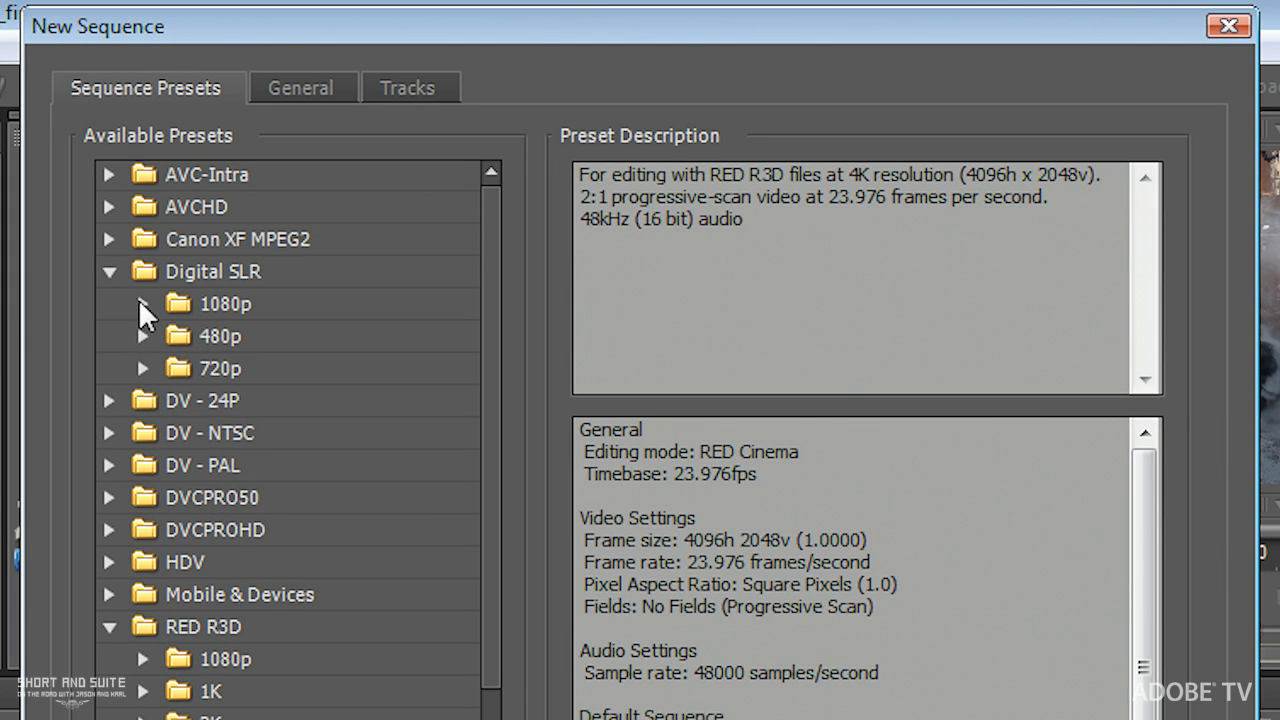
pyautogui.click(143, 303)
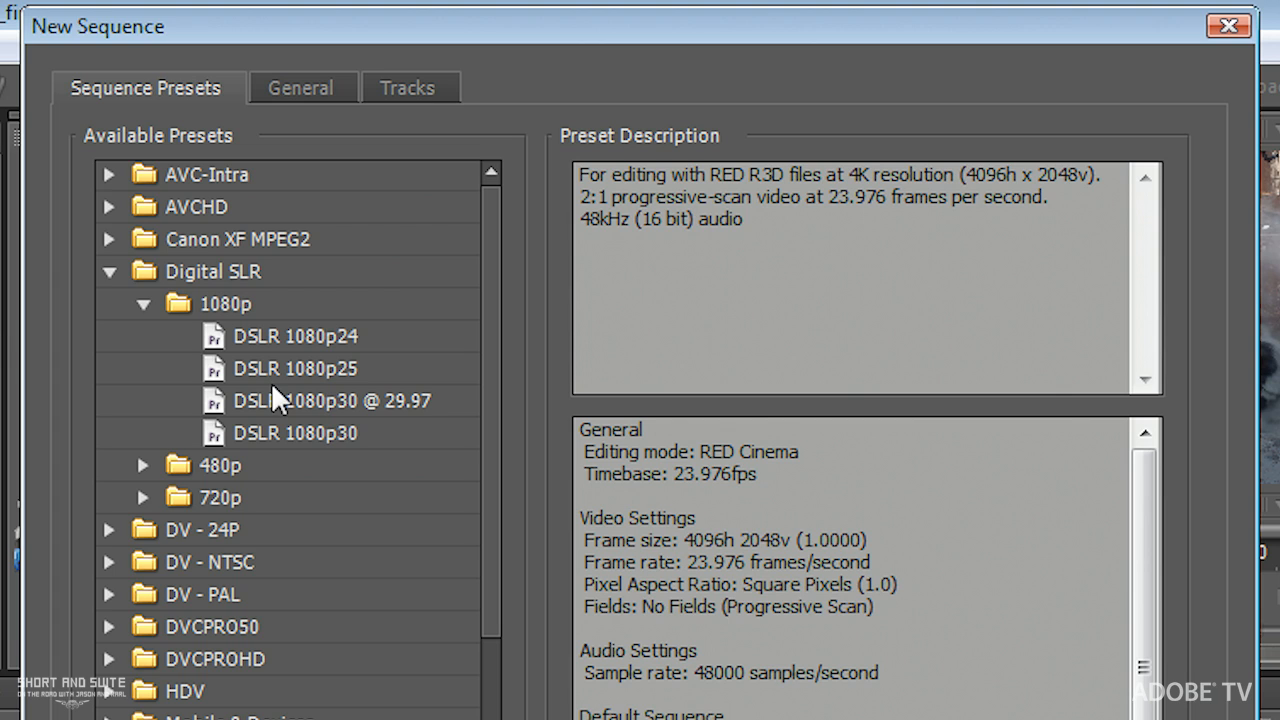
pyautogui.moveTo(198, 368)
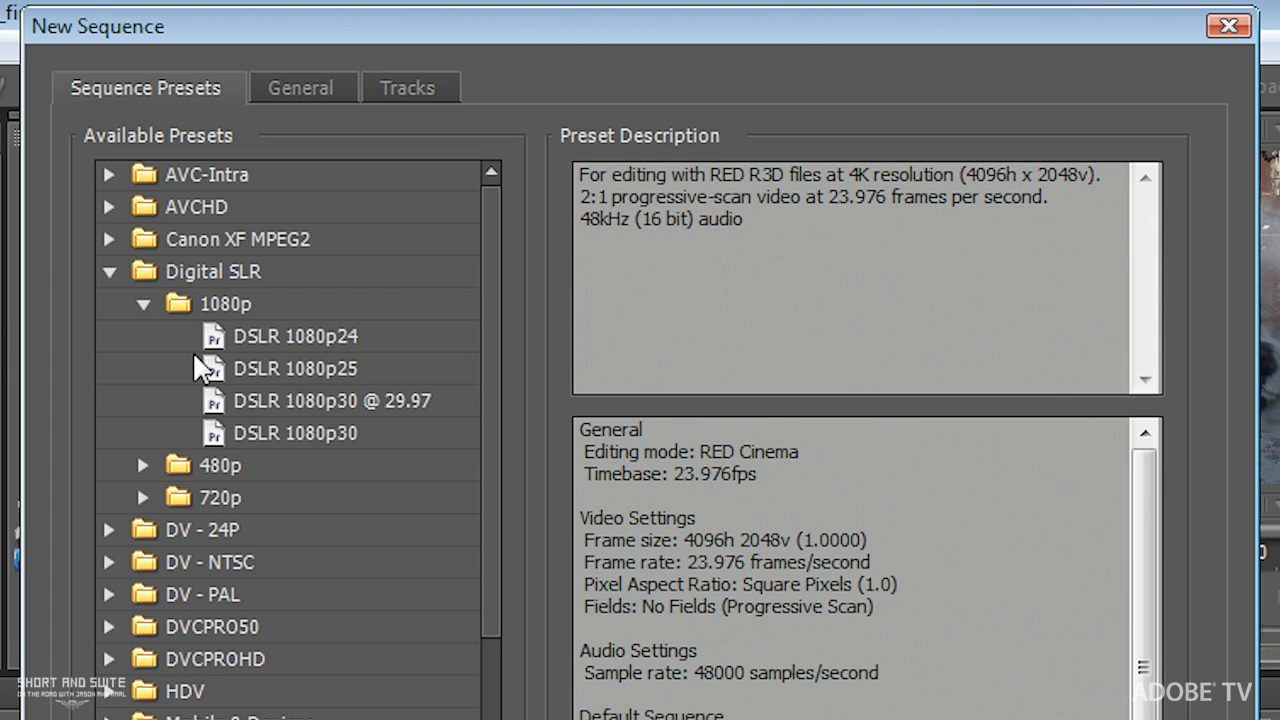
pyautogui.moveTo(211, 368)
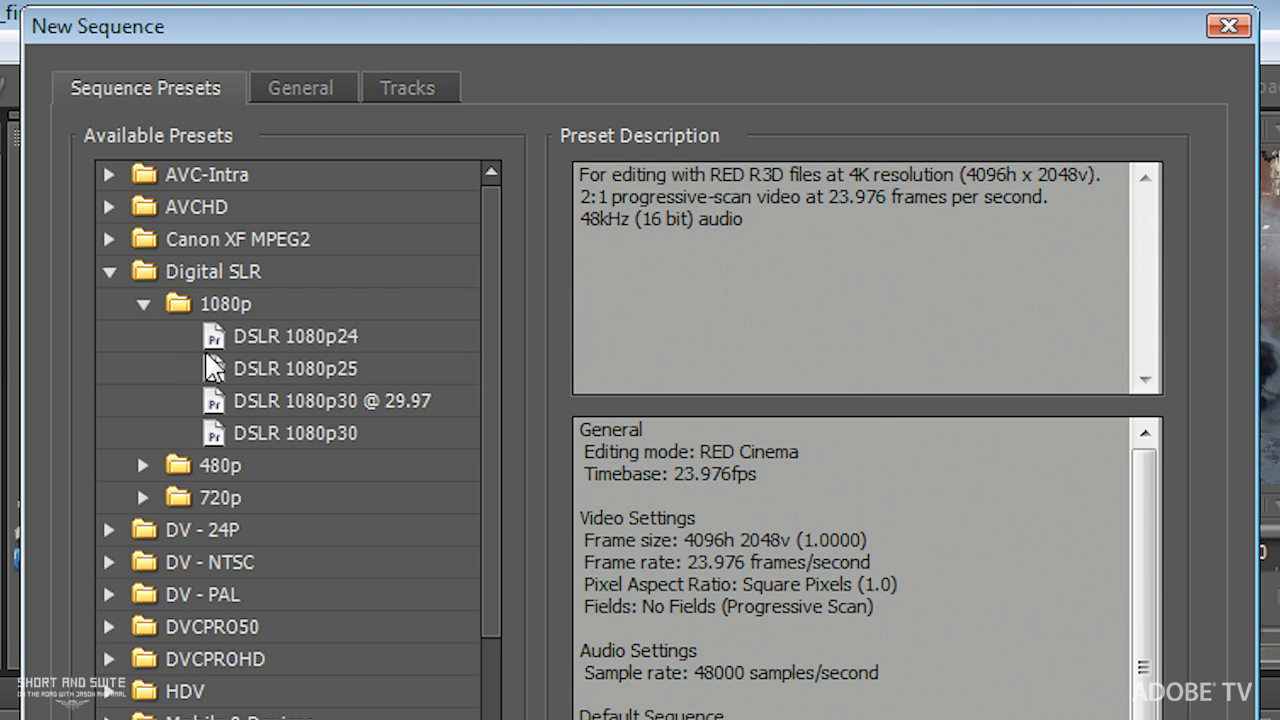
pyautogui.moveTo(208, 343)
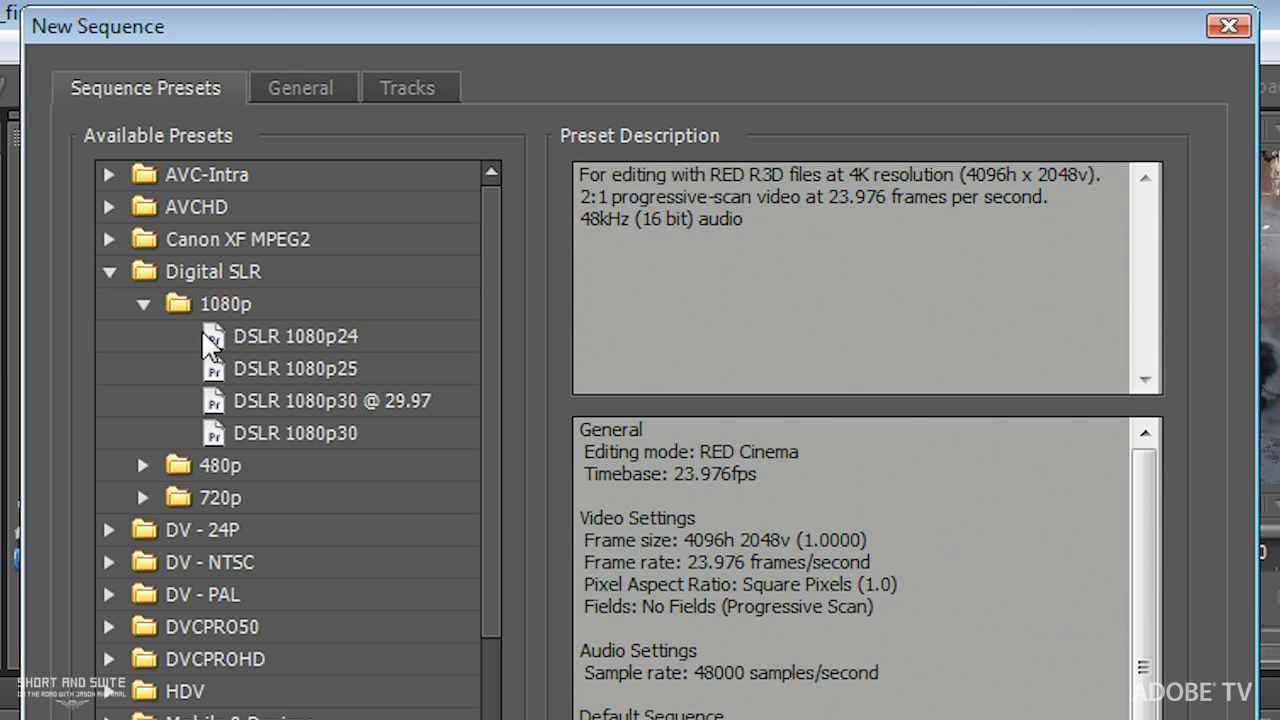
pyautogui.click(294, 336)
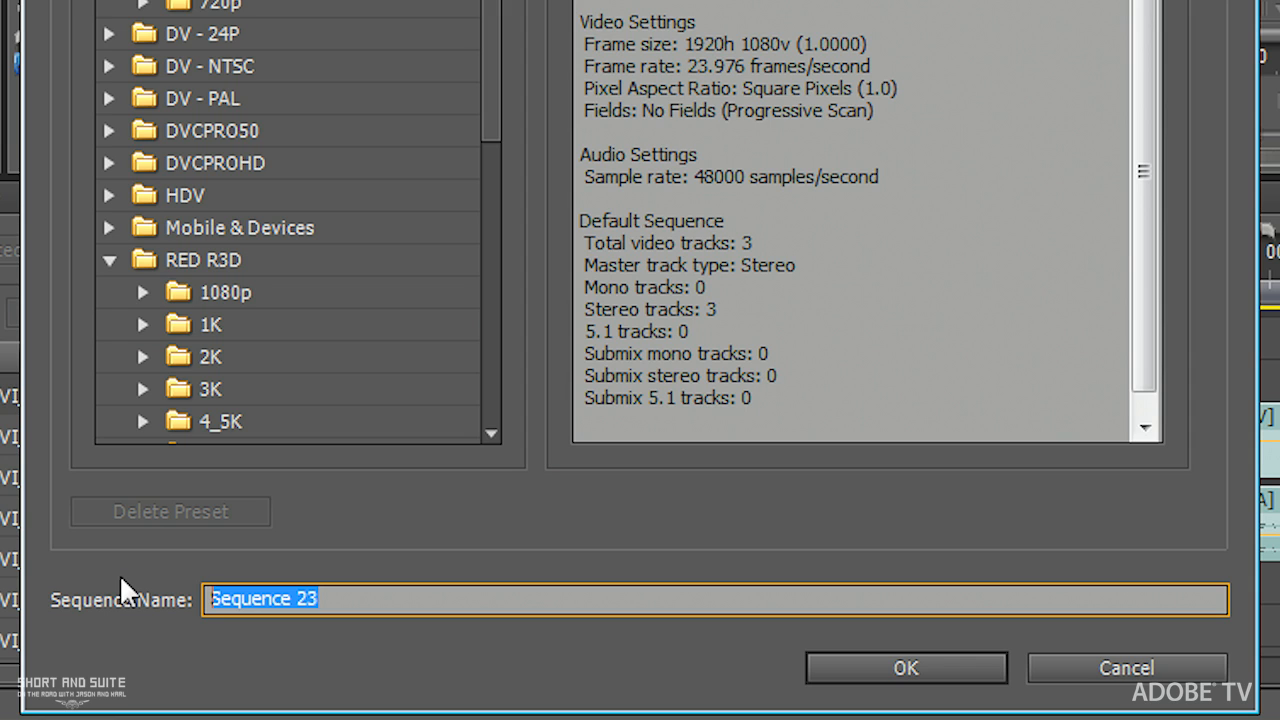
# Name the new sequence '1080p24'
pyautogui.write('1')
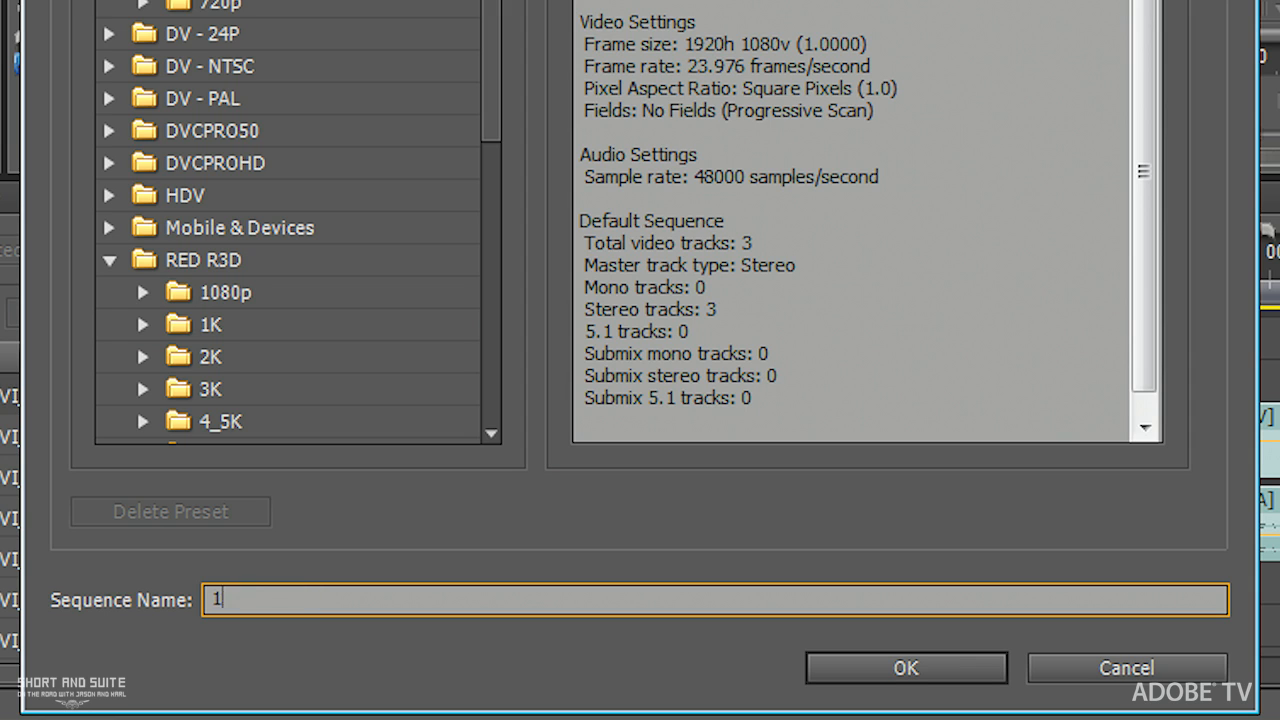
pyautogui.write('1080p')
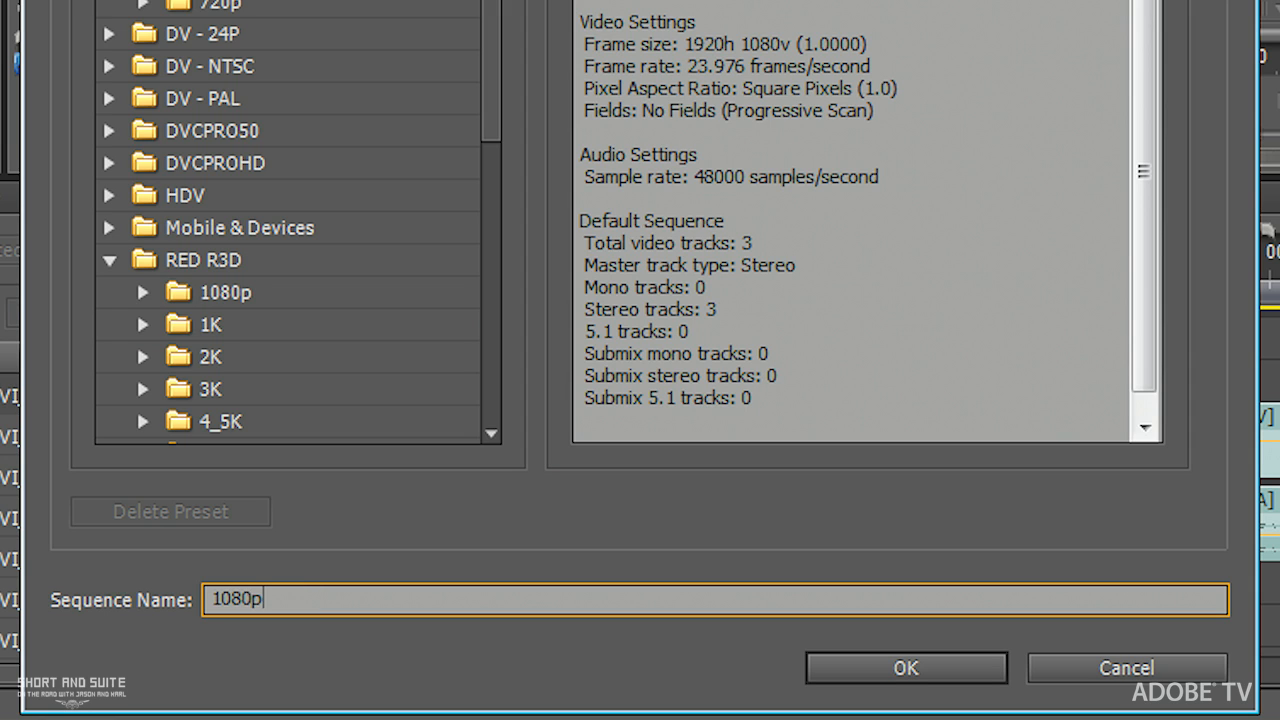
pyautogui.moveTo(124, 586)
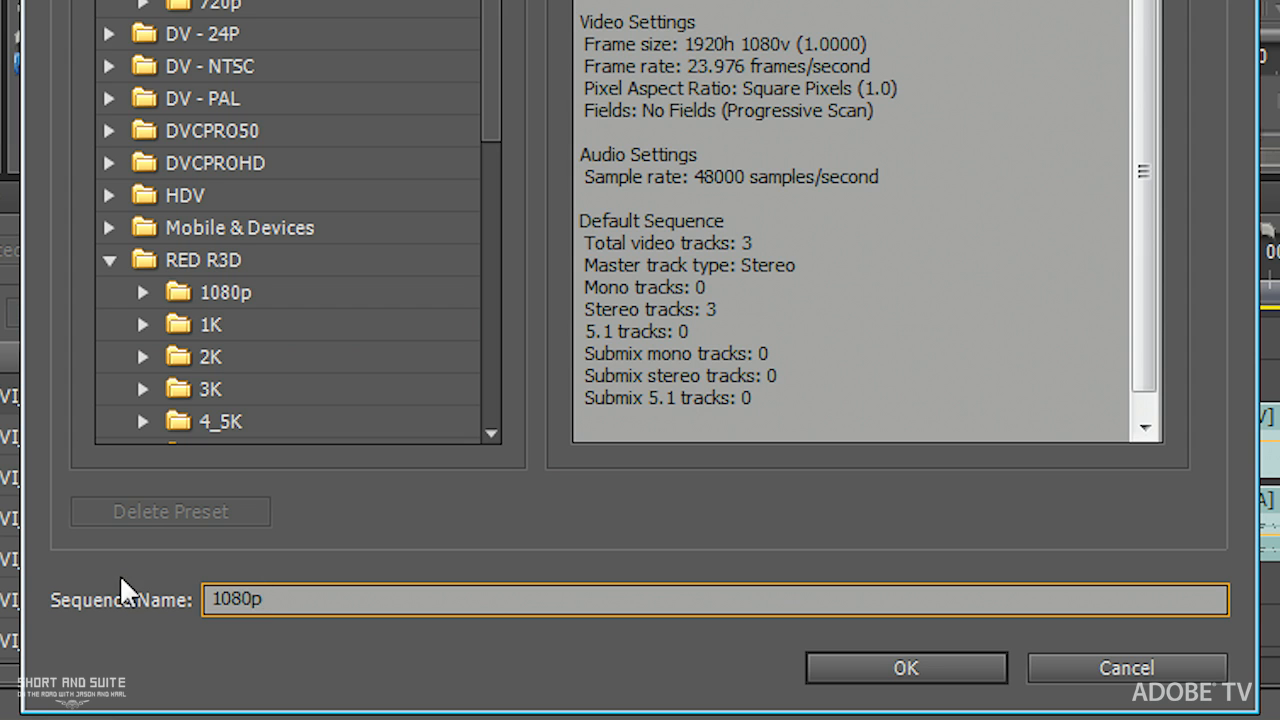
pyautogui.write('24')
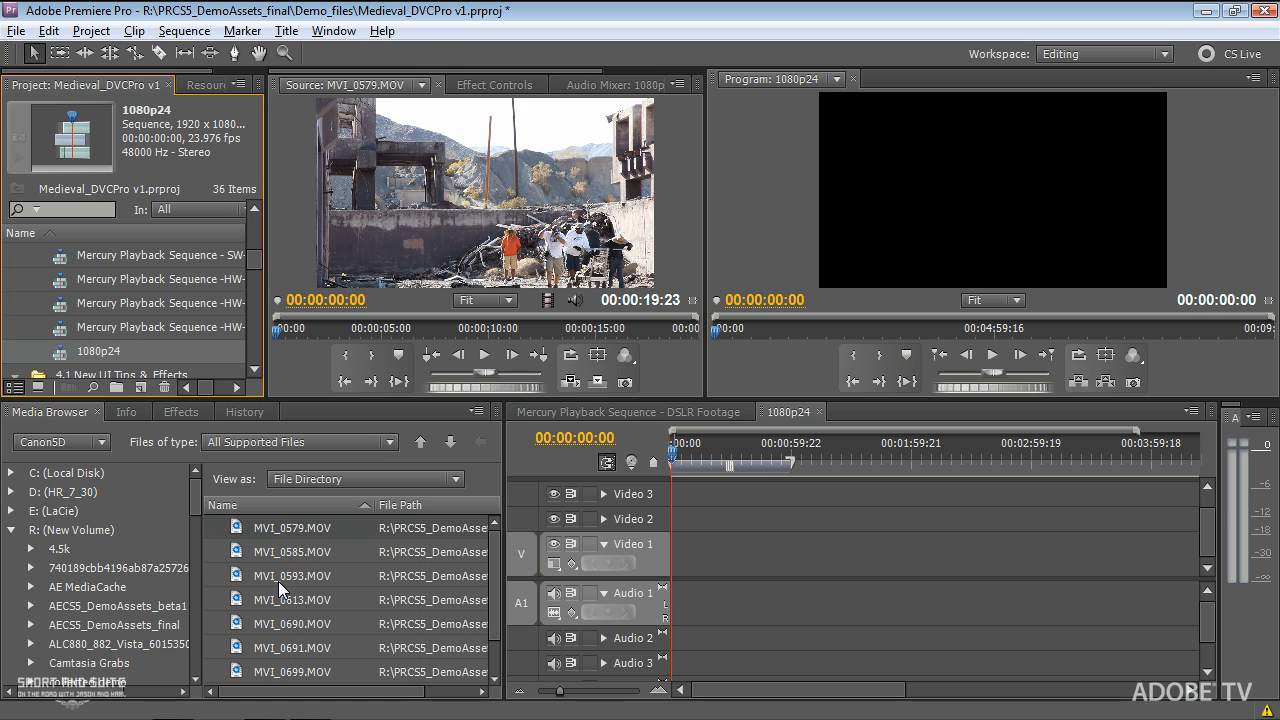
pyautogui.moveTo(235, 579)
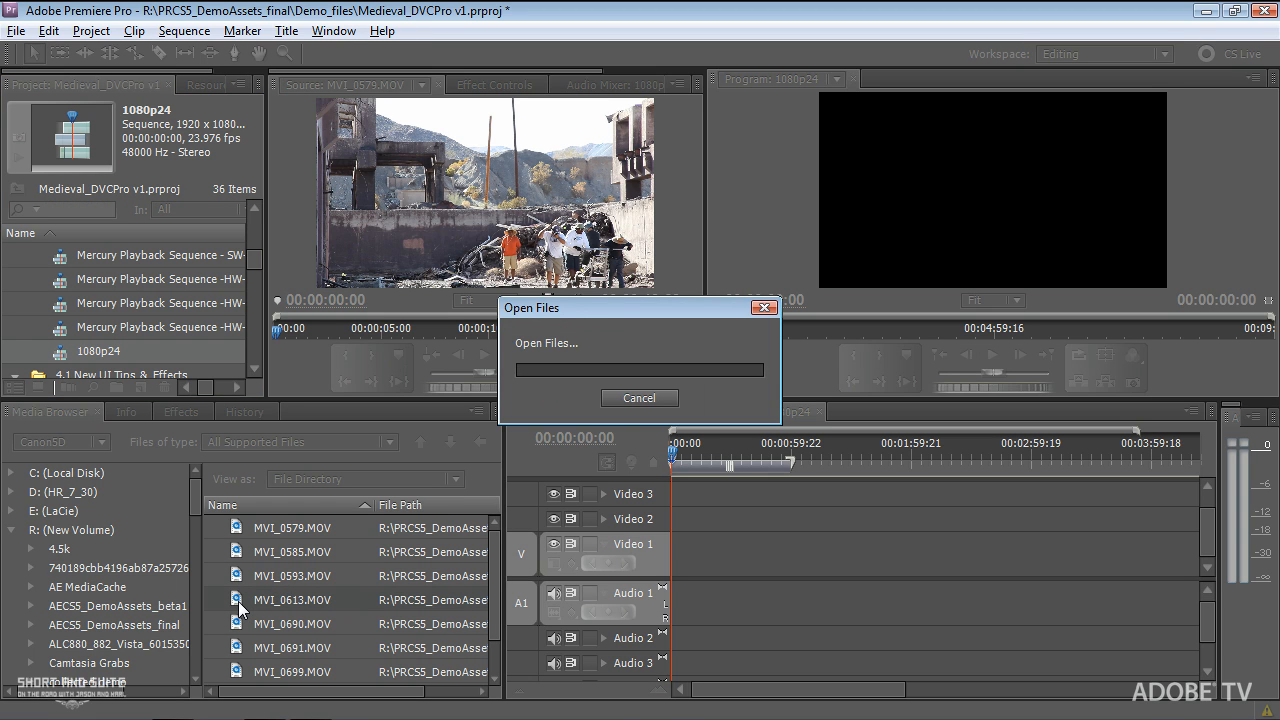
# Open MVI_0613.MOV in the Source Monitor, pause it, and set Playback Resolution to Full
pyautogui.doubleClick(291, 599)
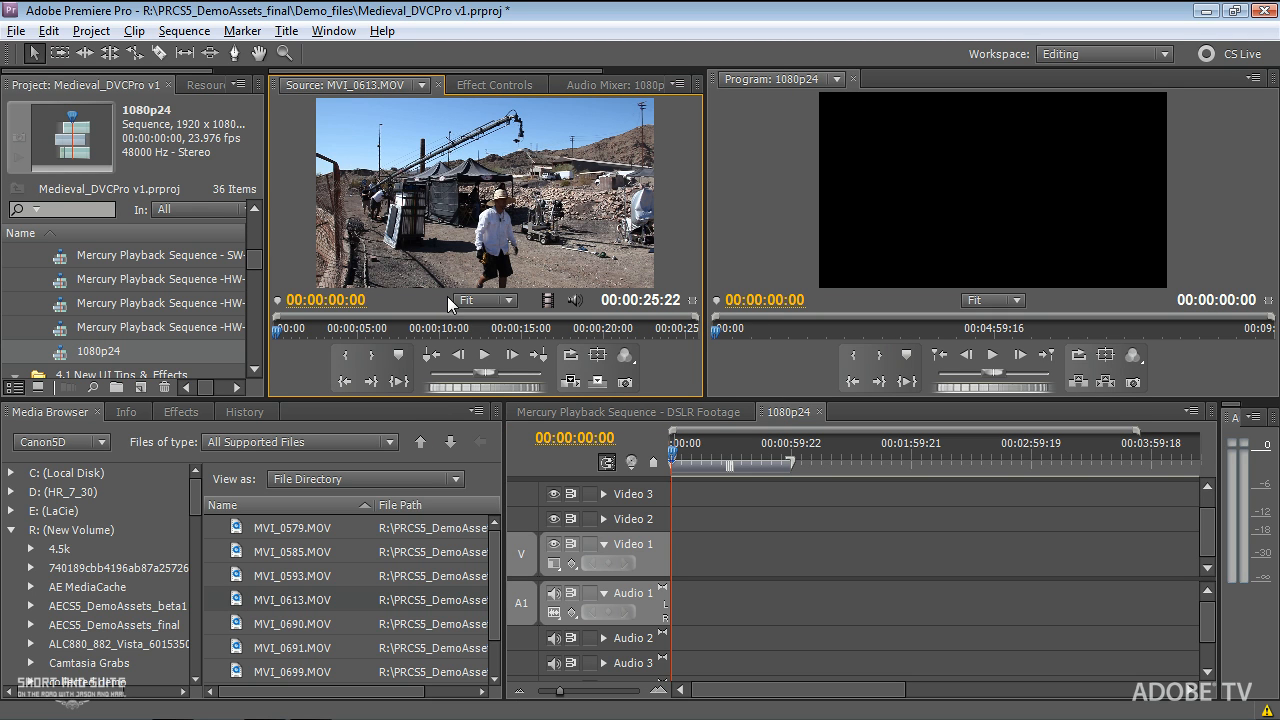
pyautogui.click(483, 355)
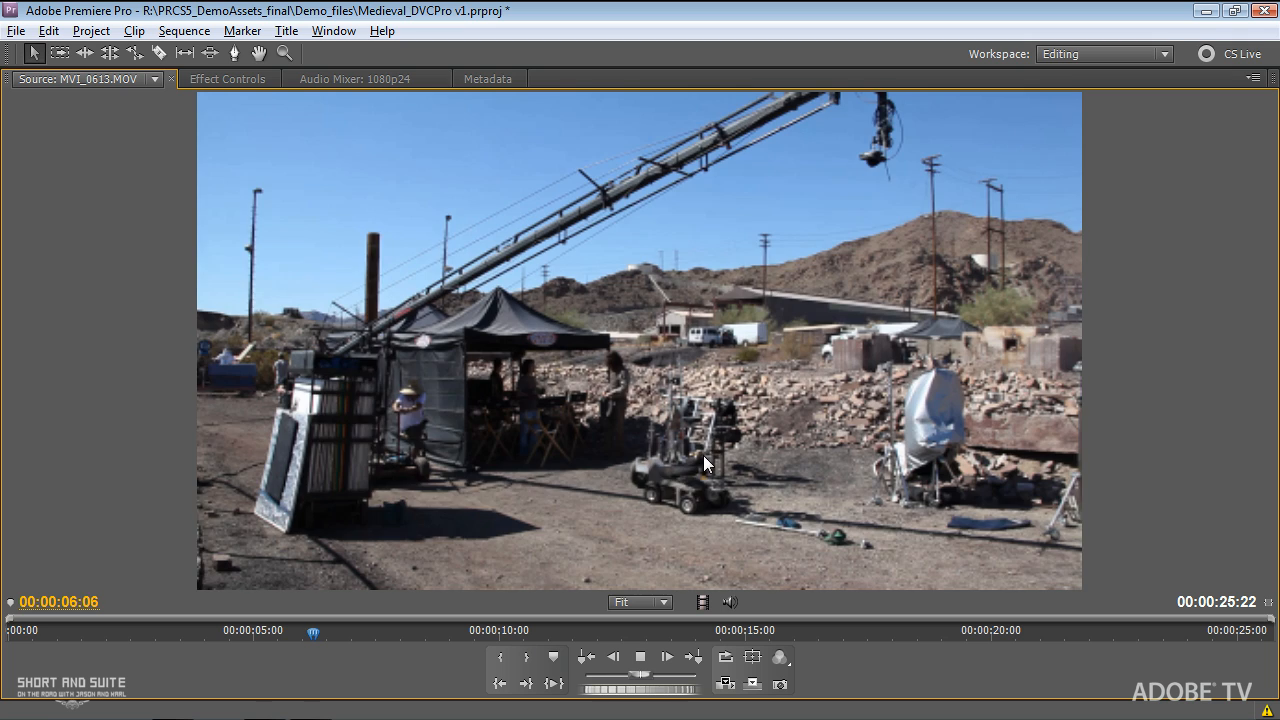
pyautogui.click(640, 657)
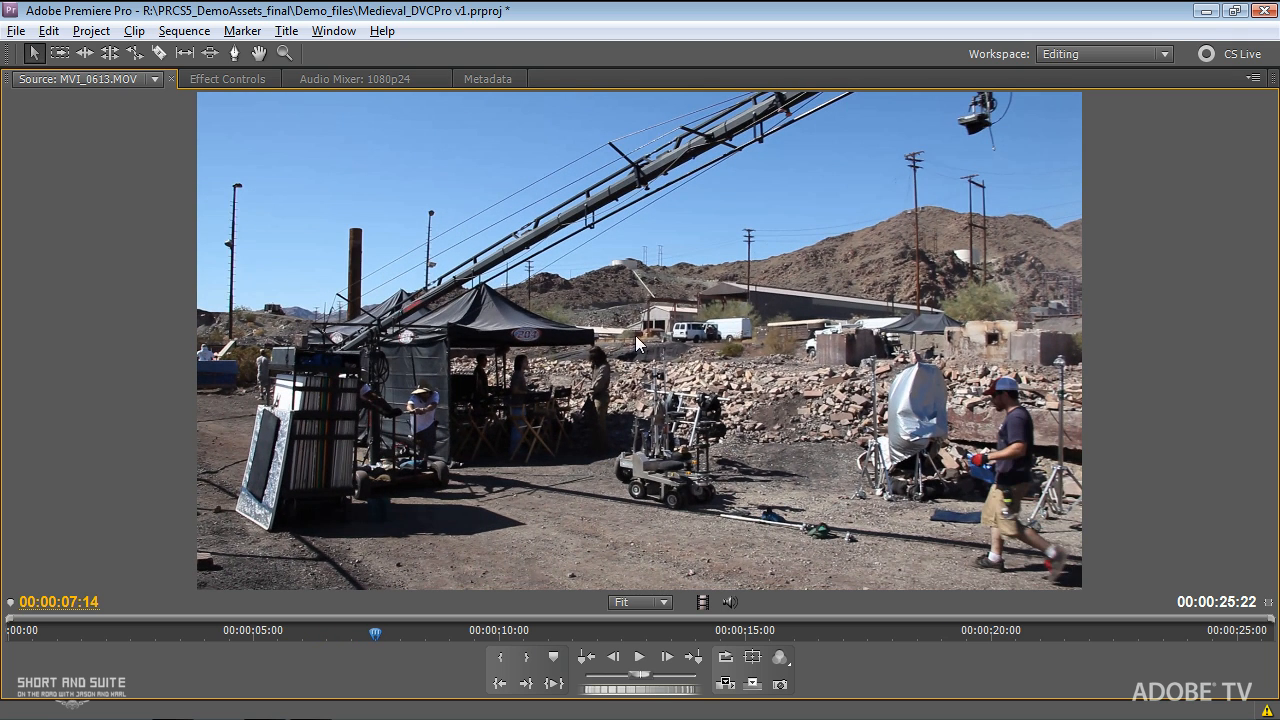
pyautogui.rightClick(640, 343)
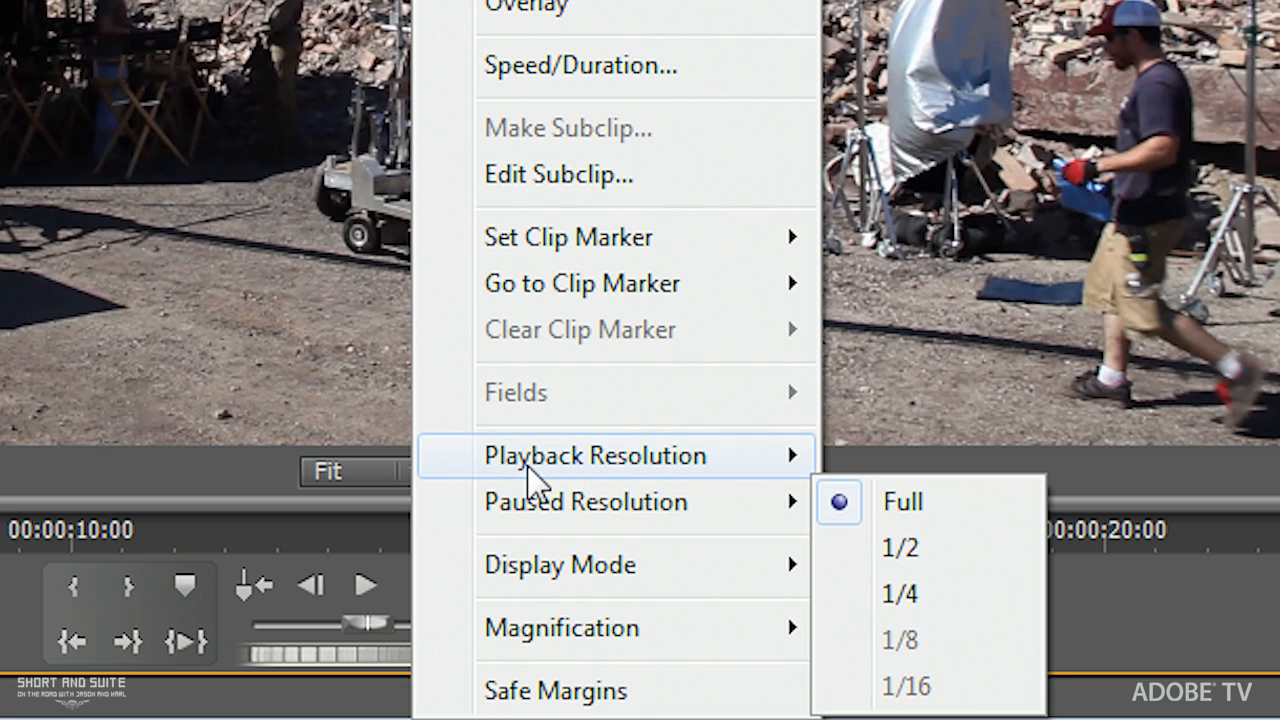
pyautogui.moveTo(570, 514)
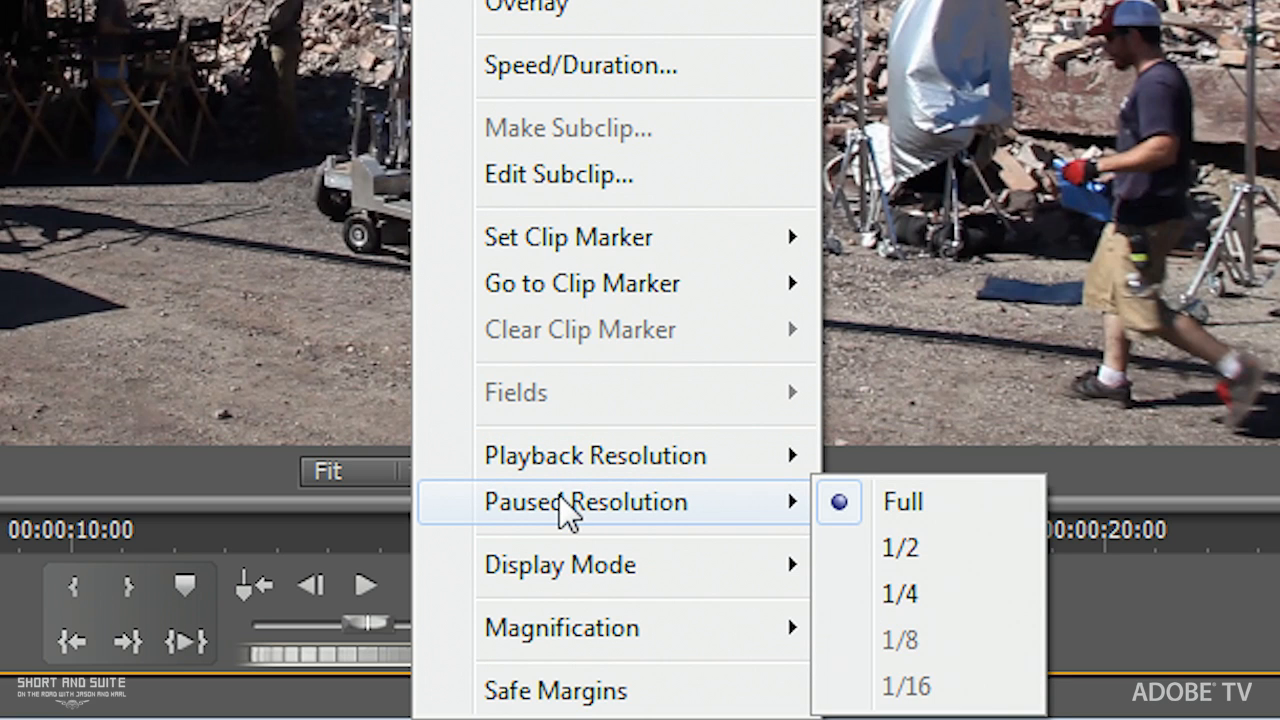
pyautogui.moveTo(595, 455)
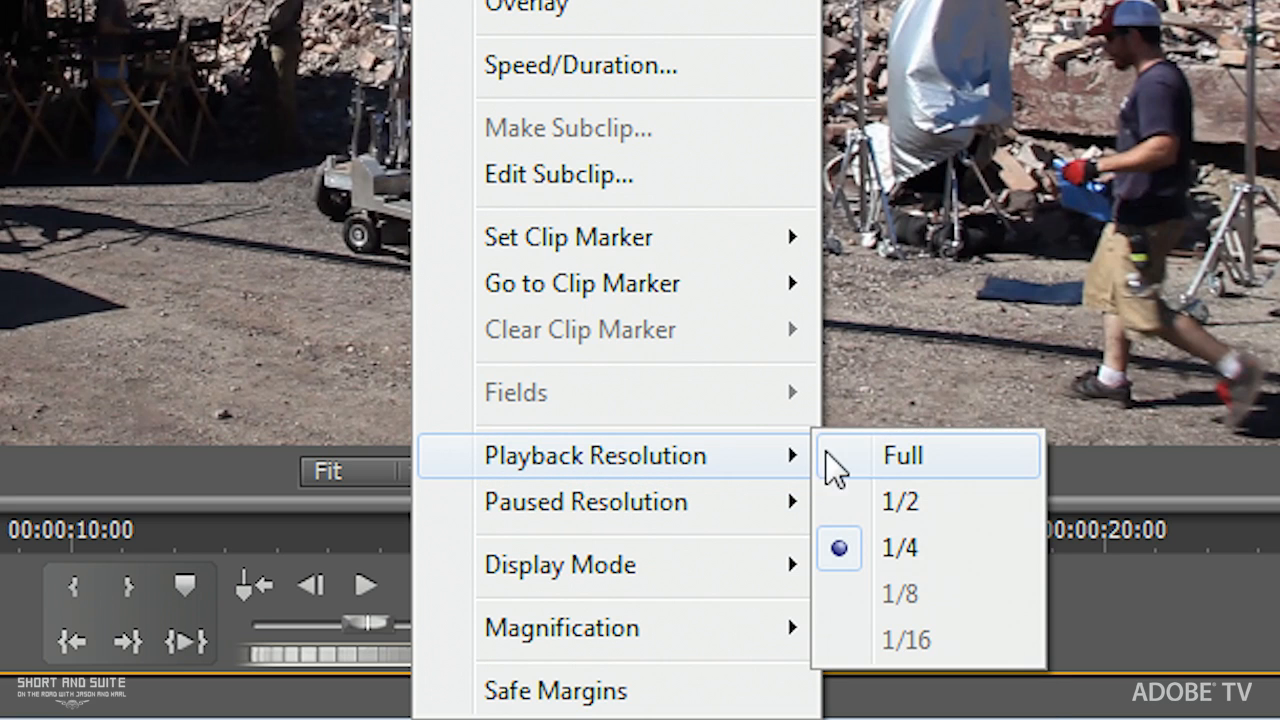
pyautogui.moveTo(912, 465)
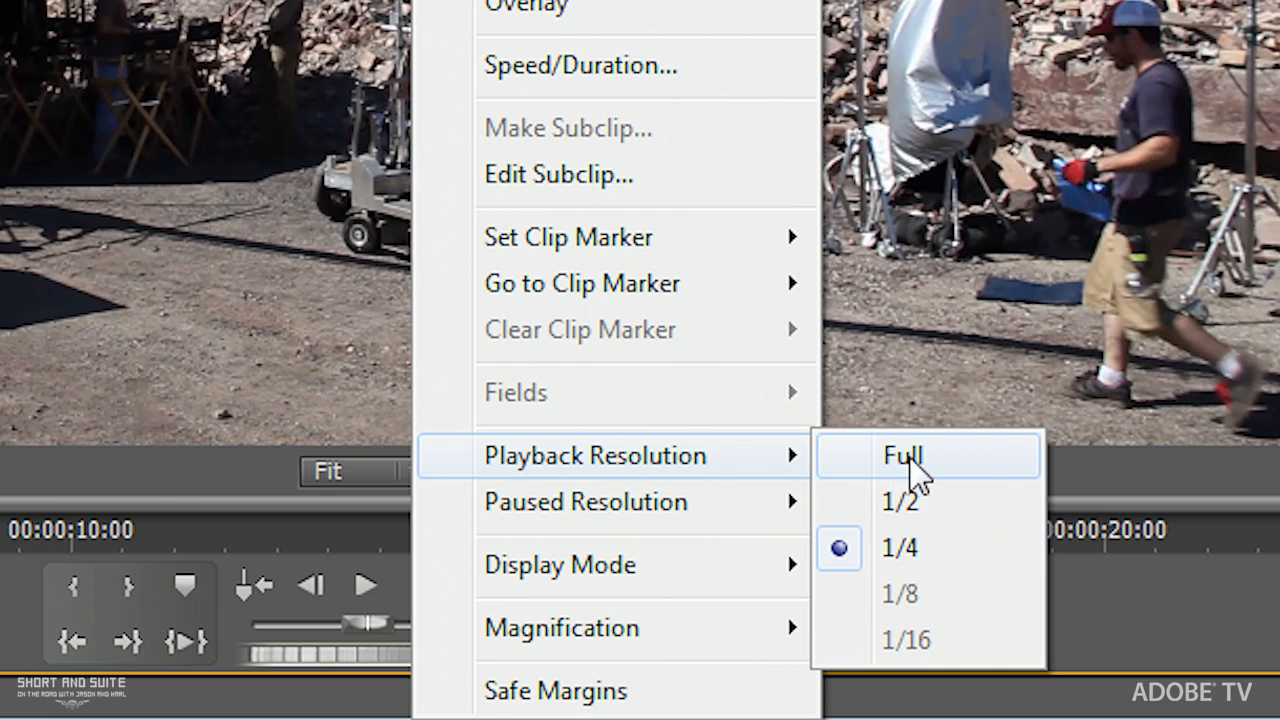
pyautogui.click(906, 456)
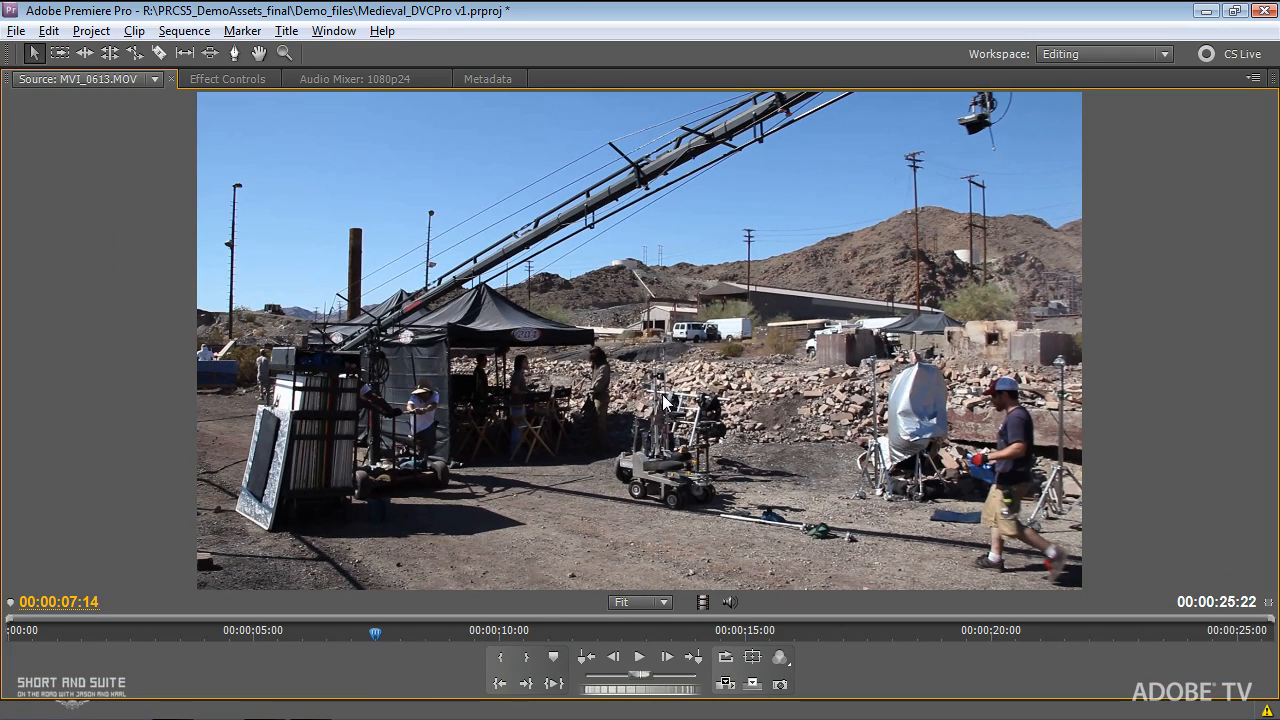
# Pause Source Monitor playback of MVI_0613.MOV
pyautogui.click(640, 657)
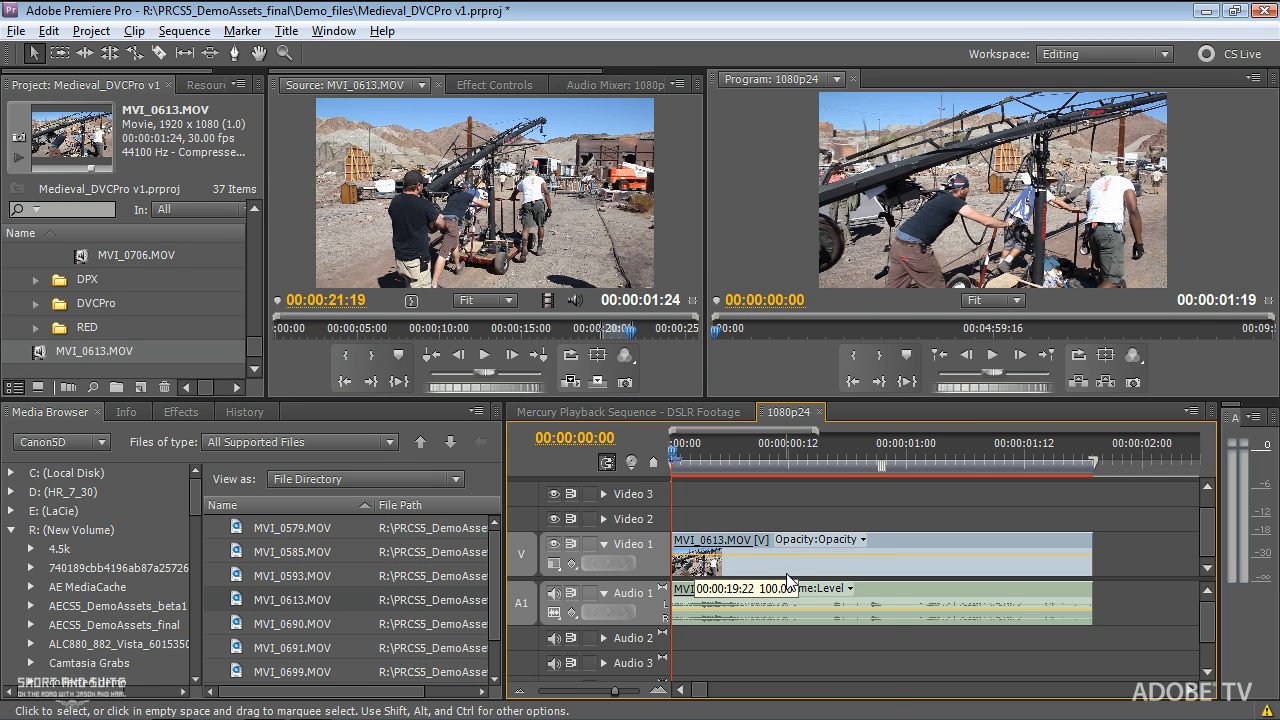
pyautogui.moveTo(773, 592)
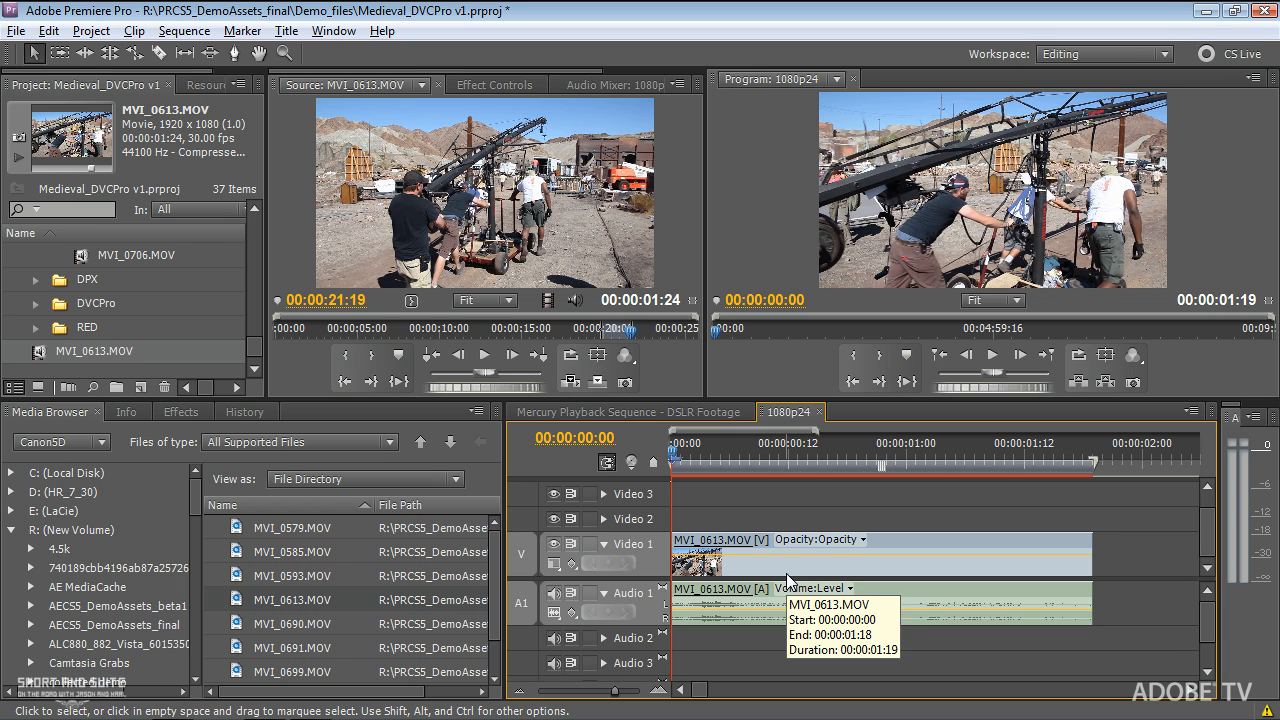
pyautogui.moveTo(422, 479)
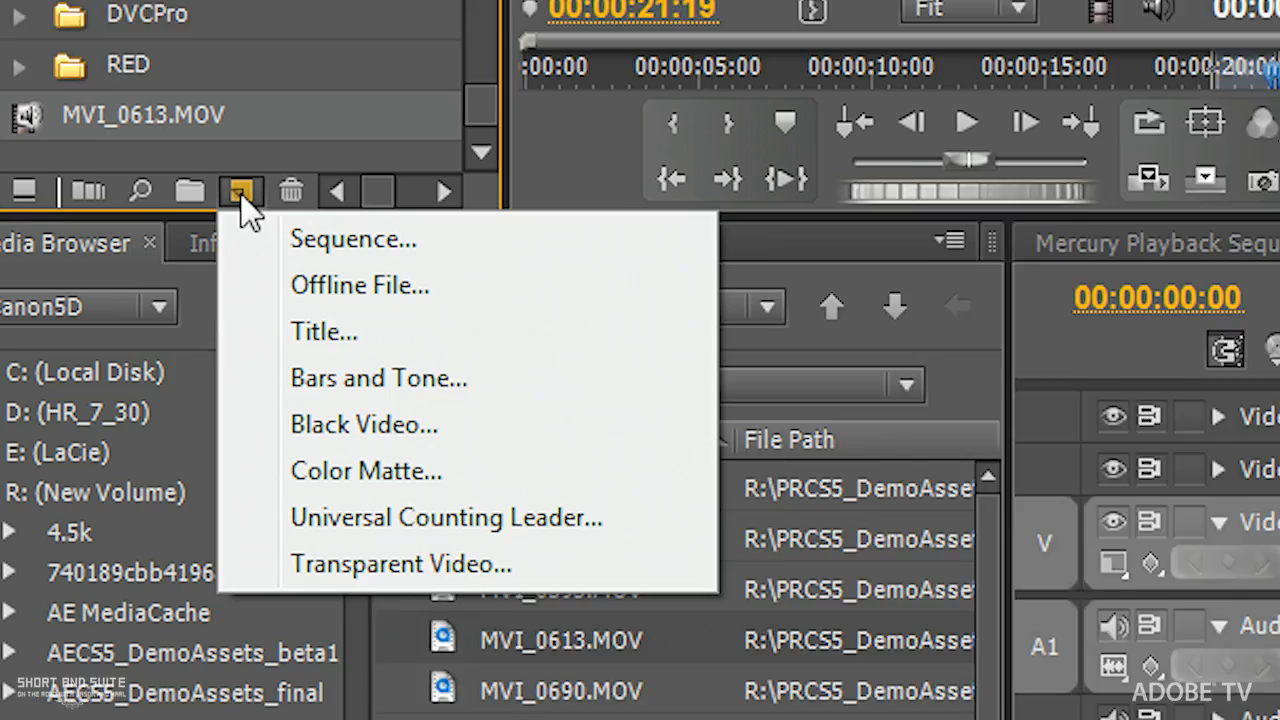
pyautogui.moveTo(412, 190)
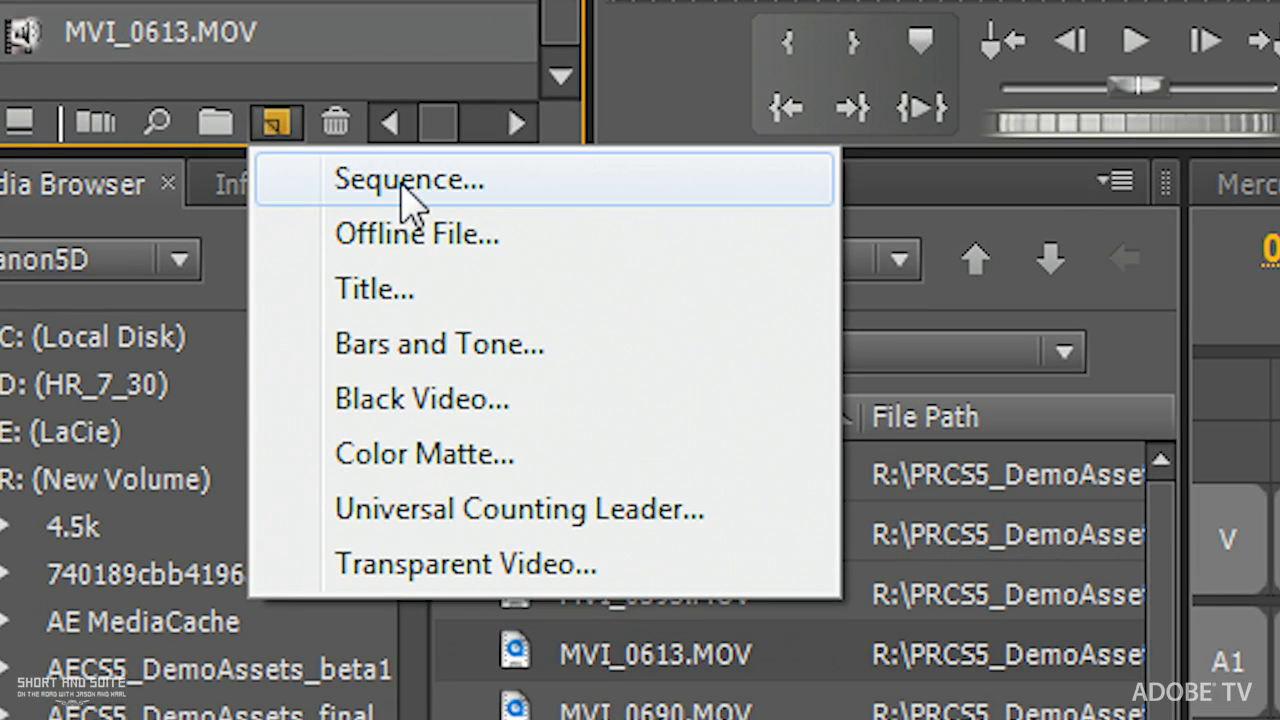
# Start creating a second new sequence
pyautogui.click(410, 179)
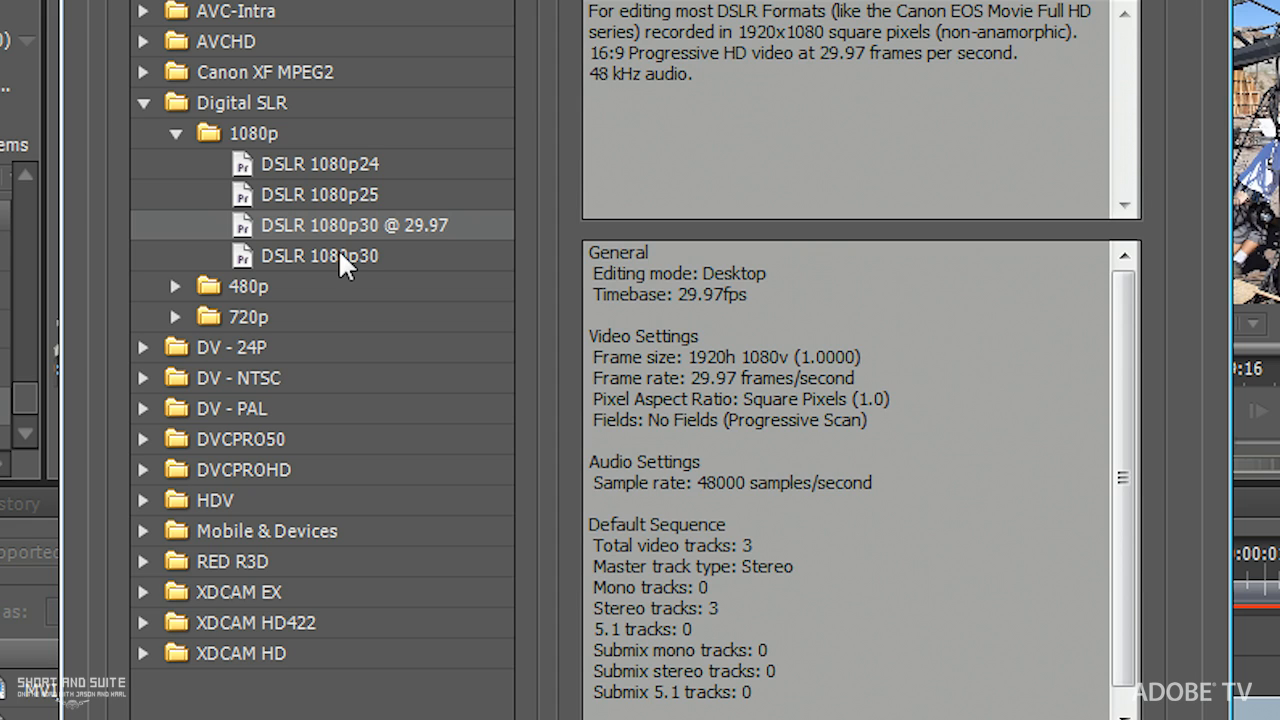
pyautogui.moveTo(378, 274)
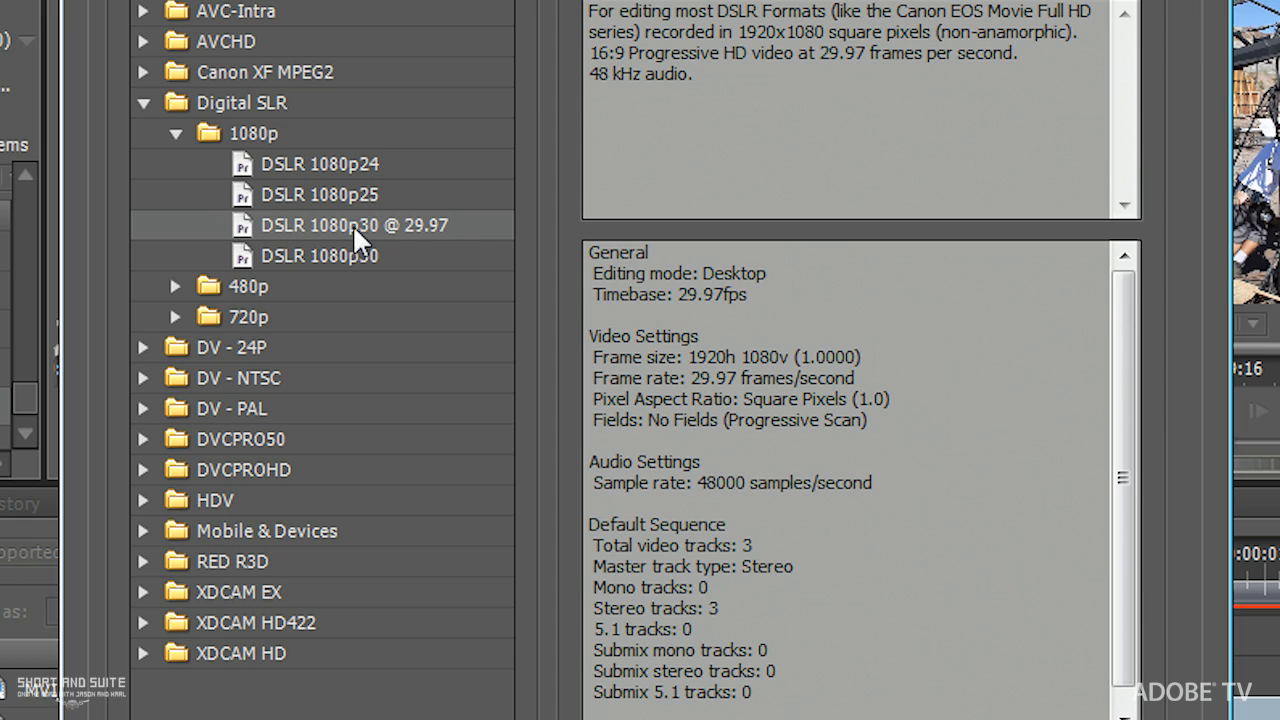
pyautogui.moveTo(403, 237)
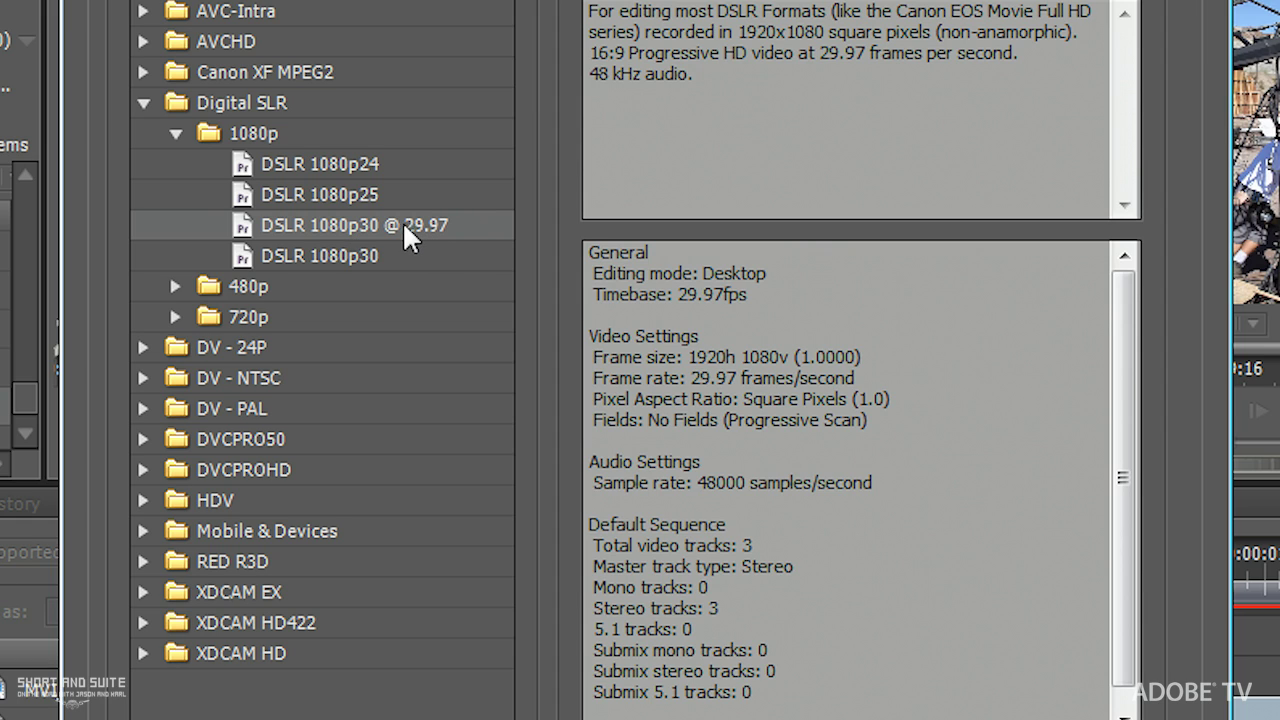
pyautogui.moveTo(243, 228)
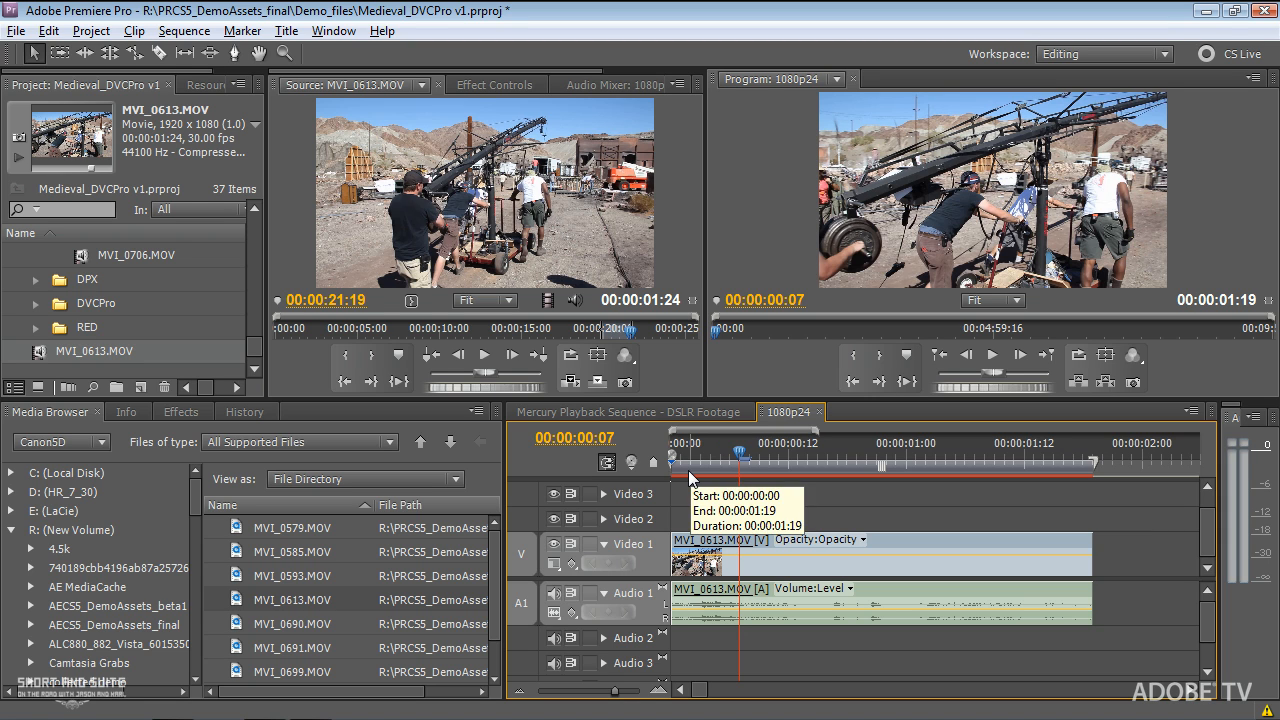
# In Project Settings > General, choose Mercury Playback Engine GPU Acceleration and delete previews
pyautogui.click(181, 411)
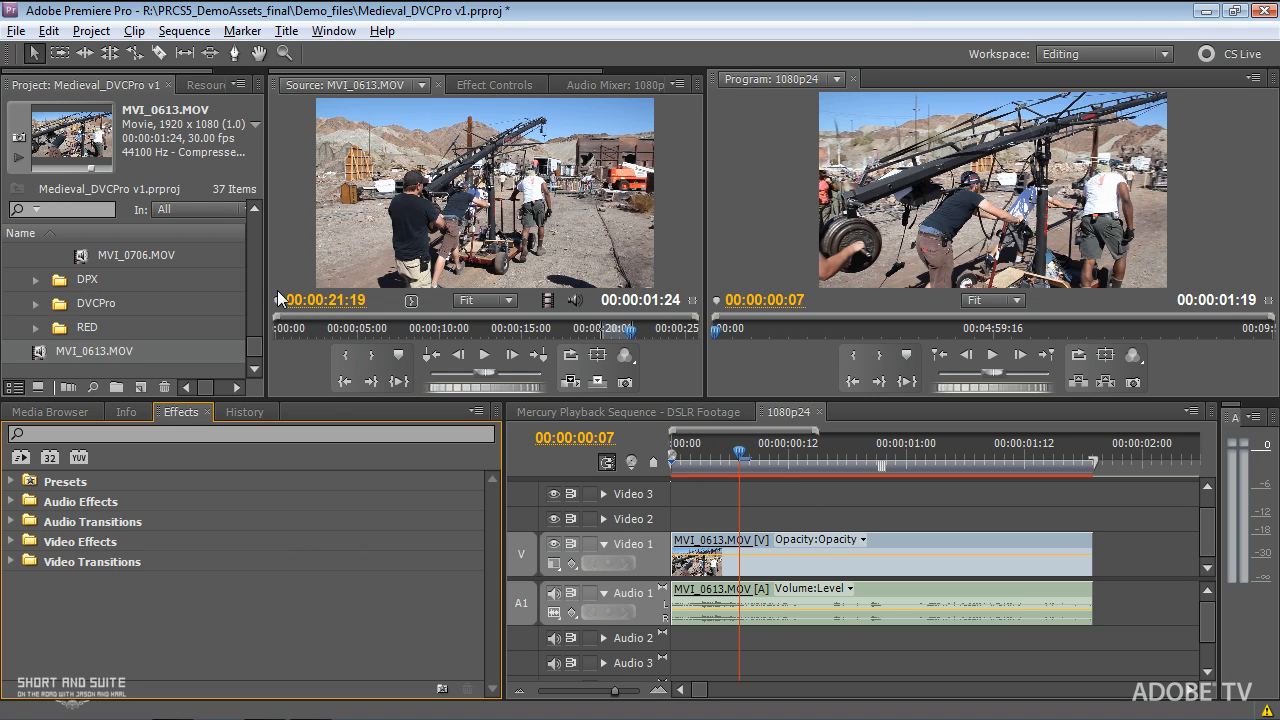
pyautogui.click(84, 30)
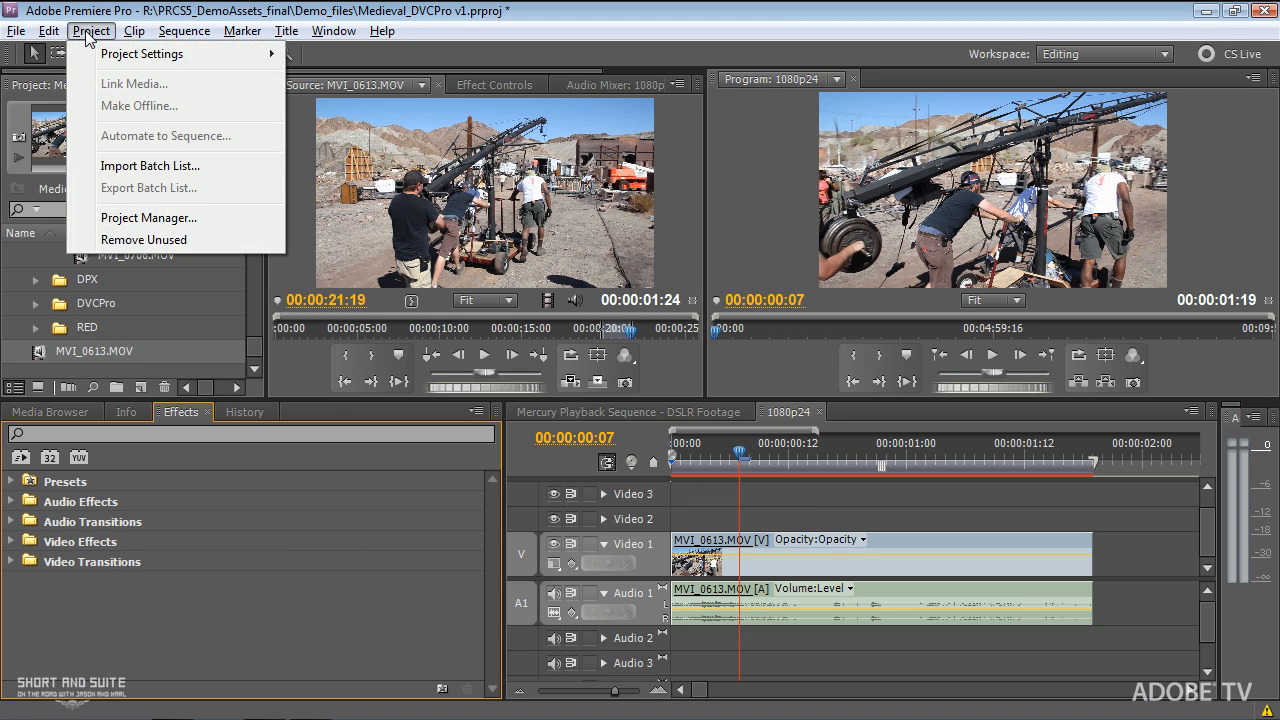
pyautogui.click(150, 52)
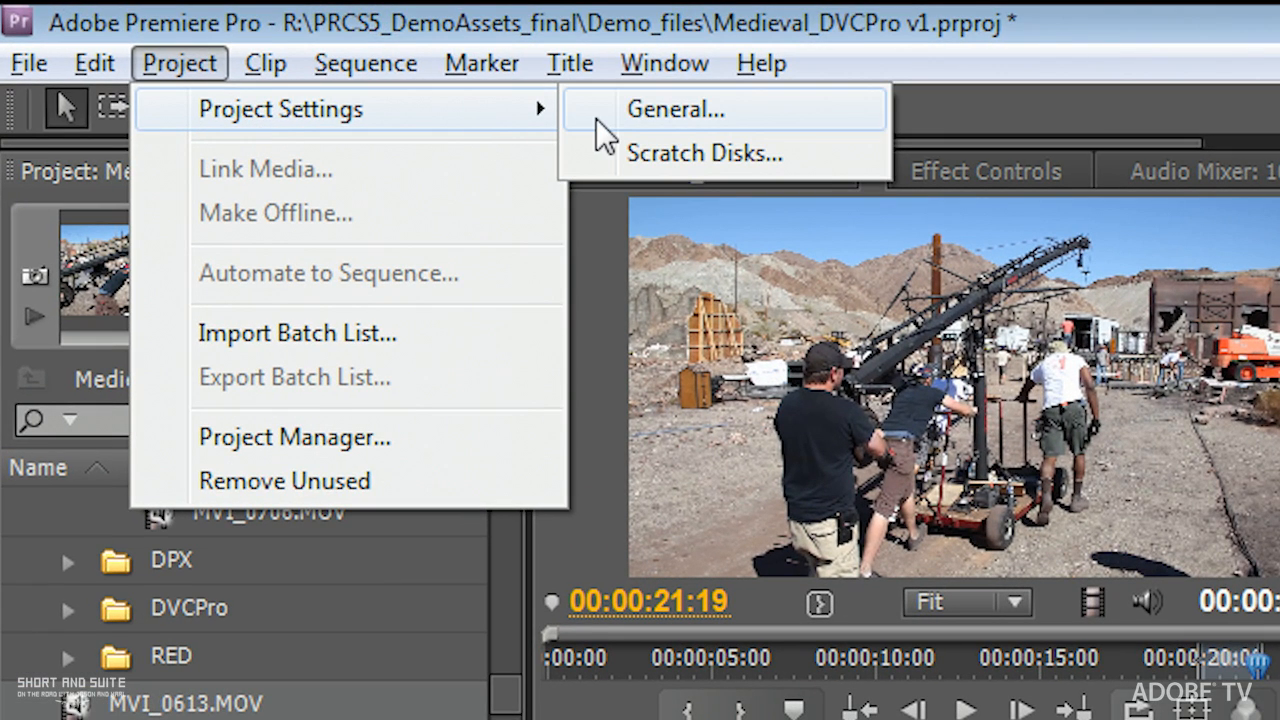
pyautogui.moveTo(290, 120)
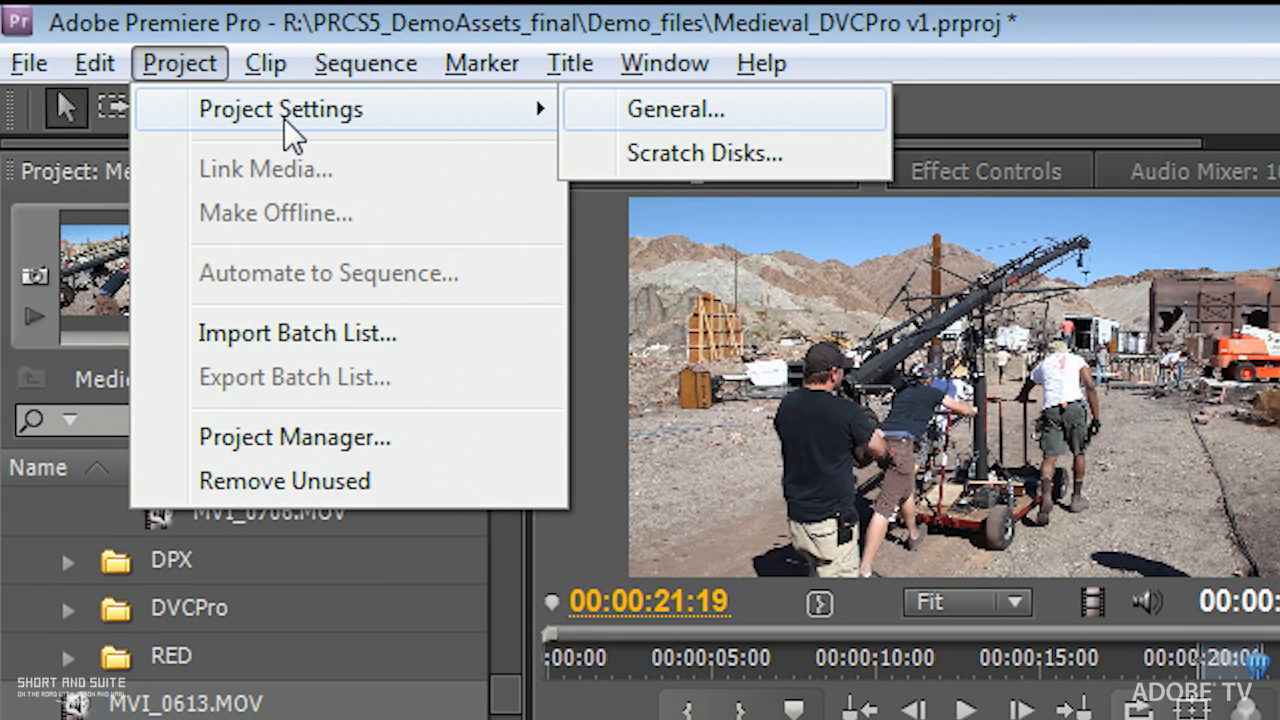
pyautogui.moveTo(680, 118)
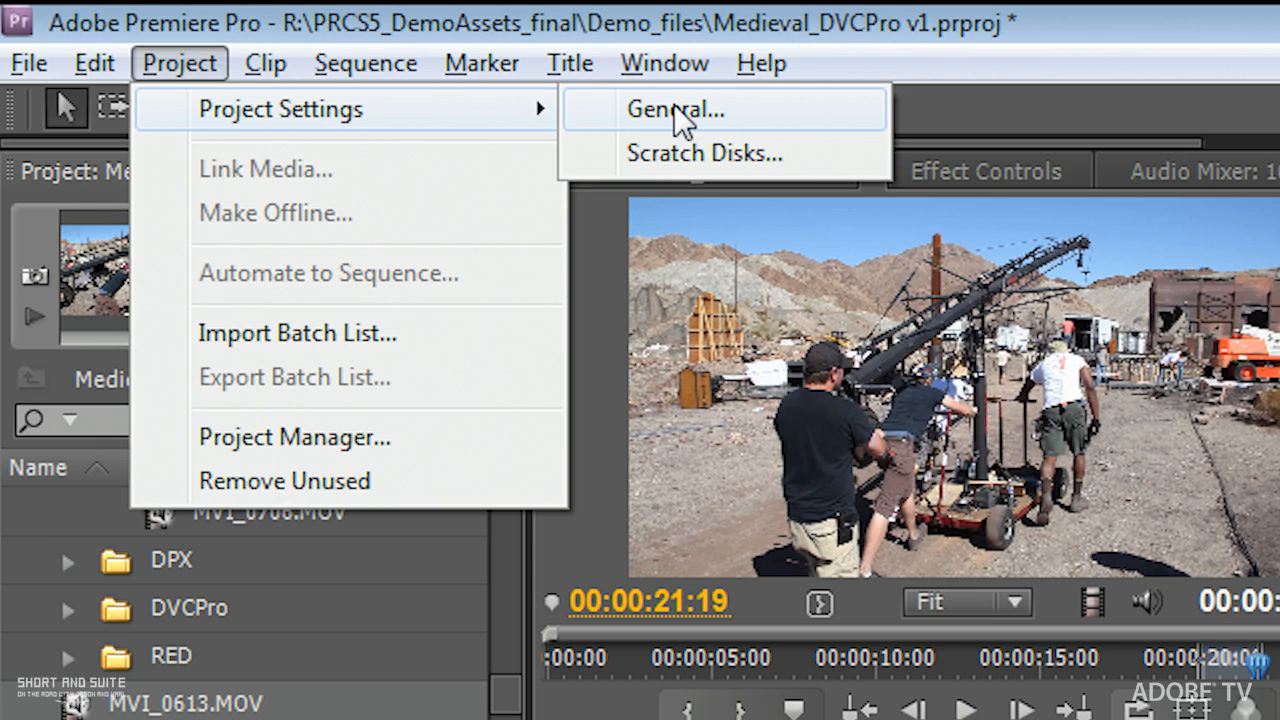
pyautogui.click(672, 107)
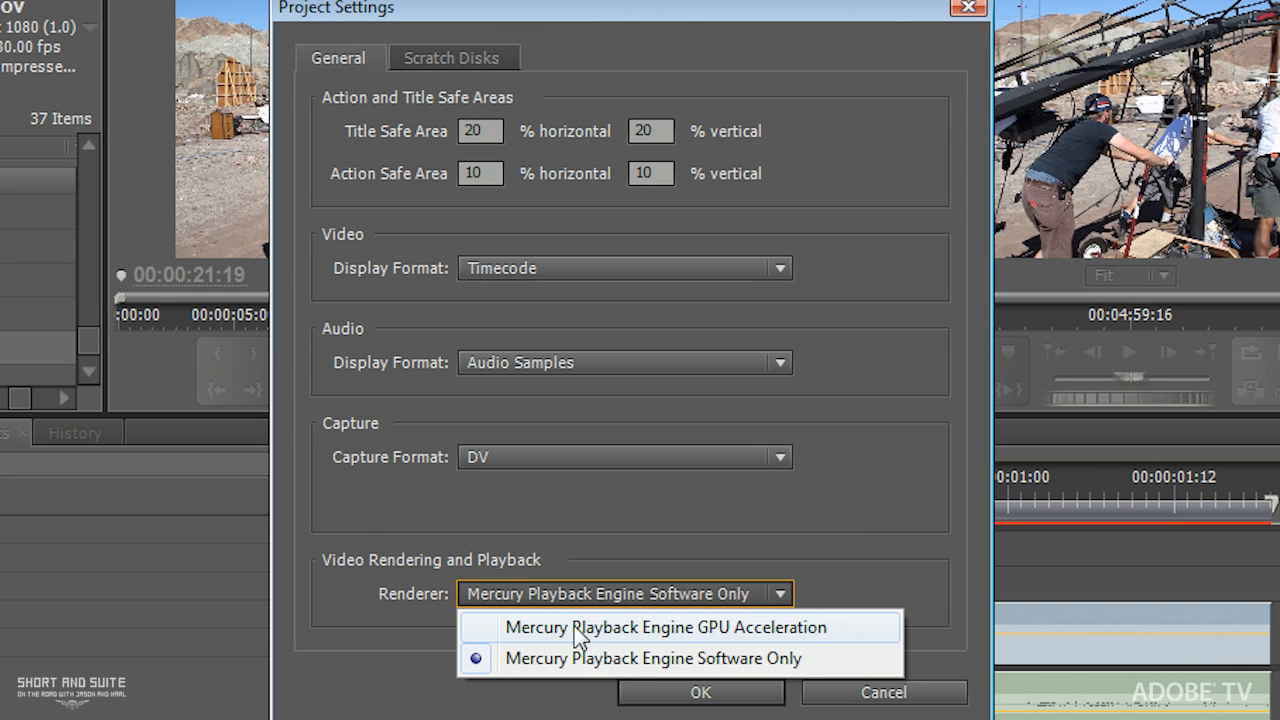
pyautogui.click(669, 628)
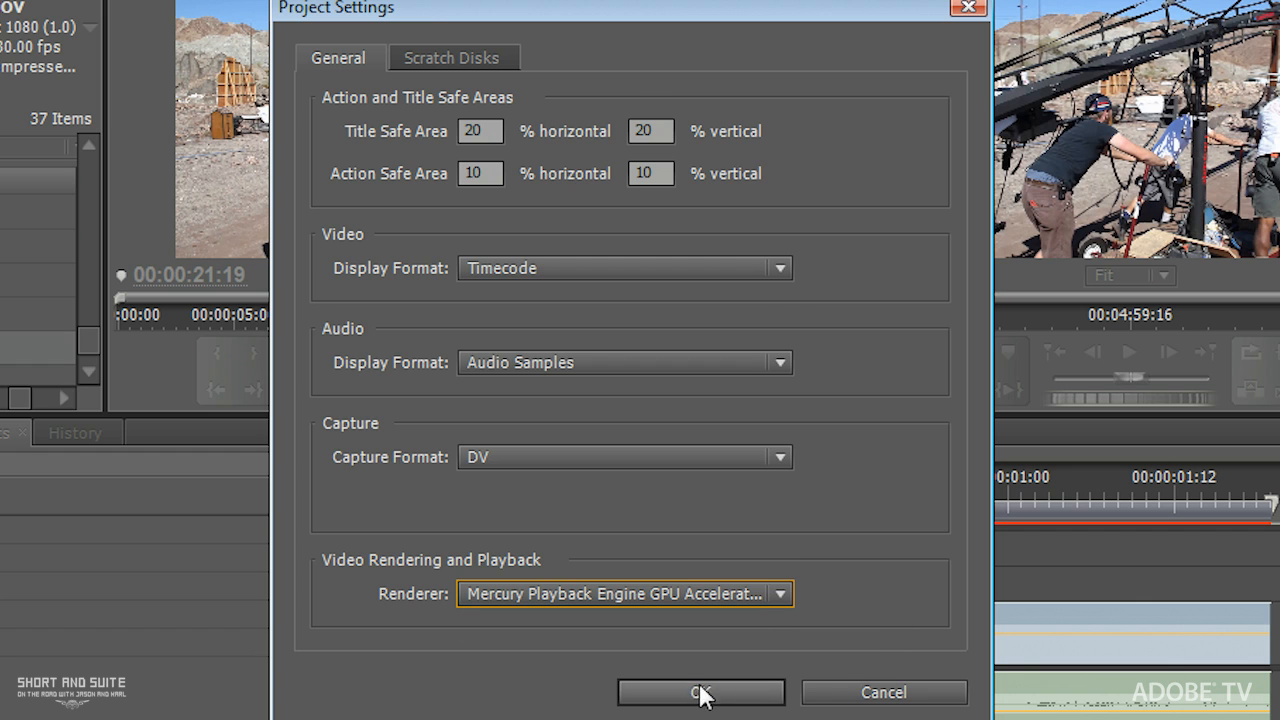
pyautogui.click(700, 692)
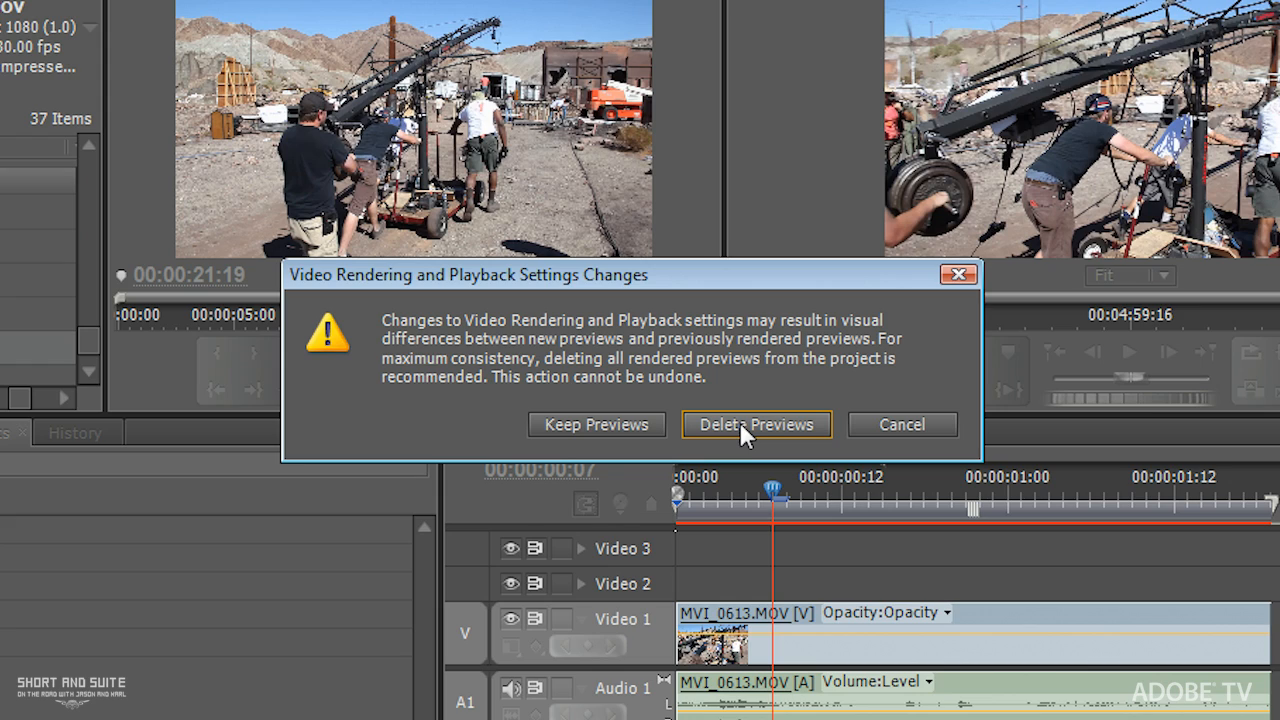
pyautogui.click(757, 424)
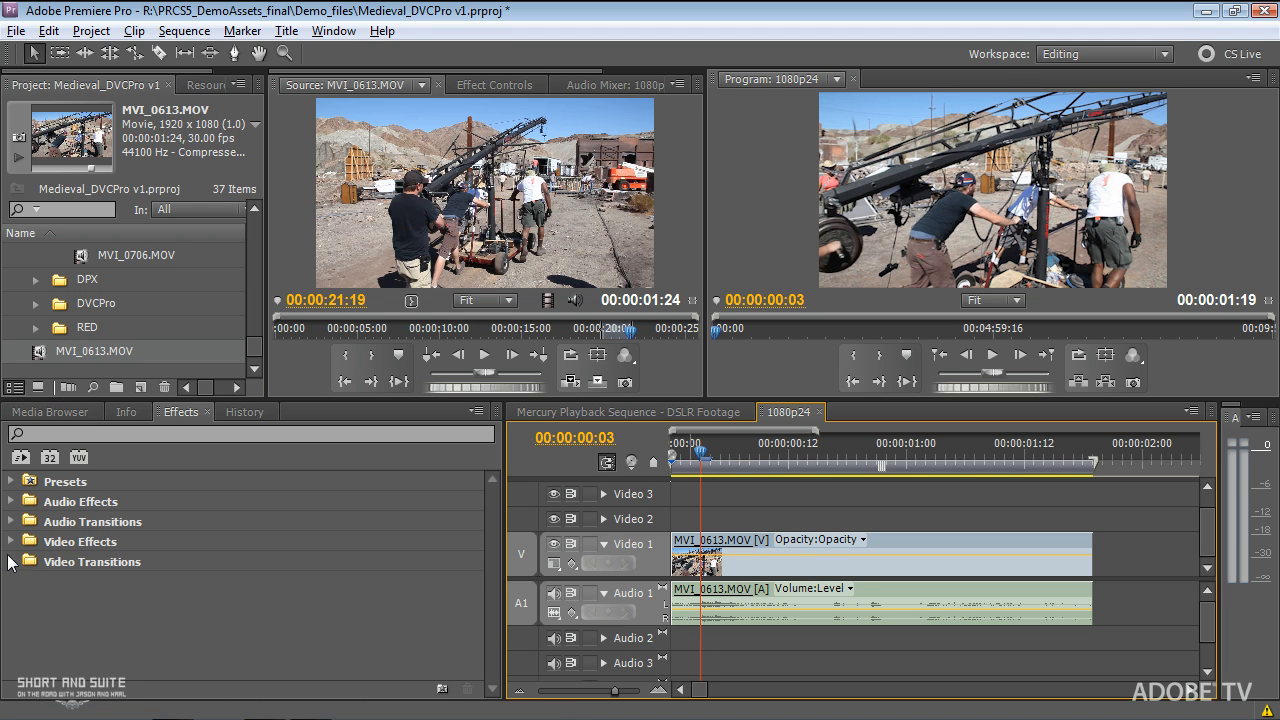
pyautogui.moveTo(14, 542)
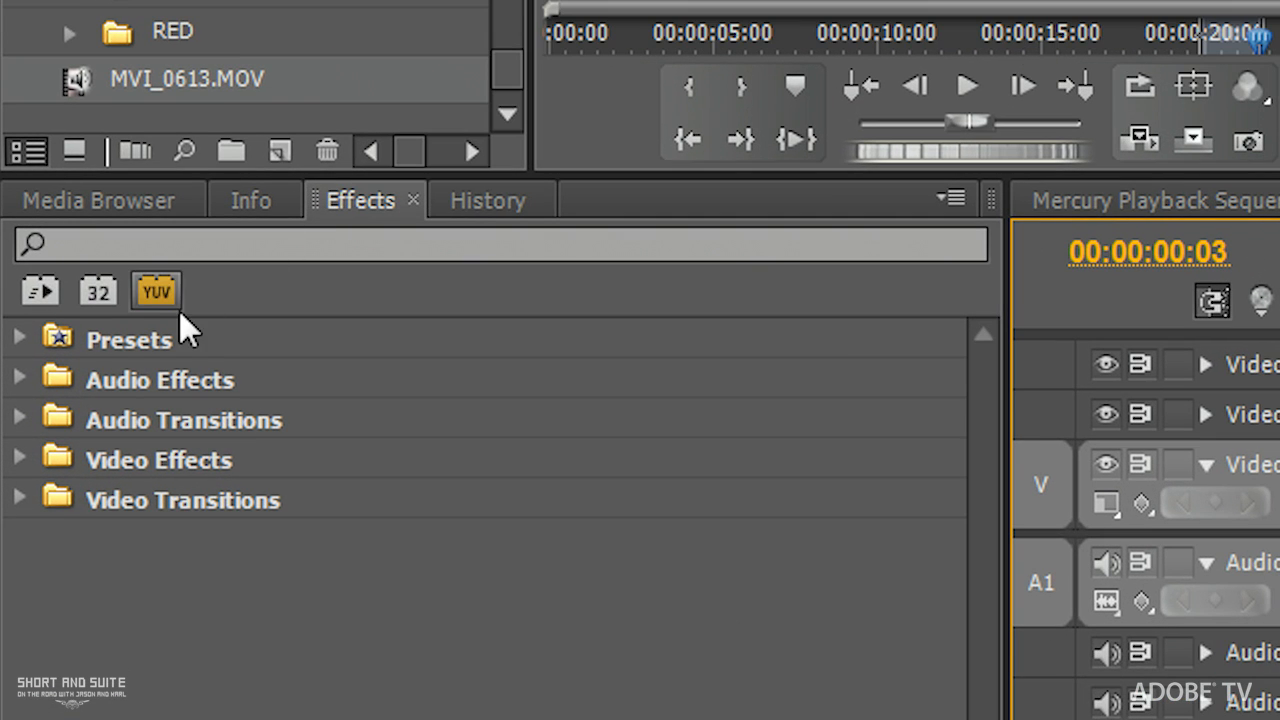
pyautogui.moveTo(40, 290)
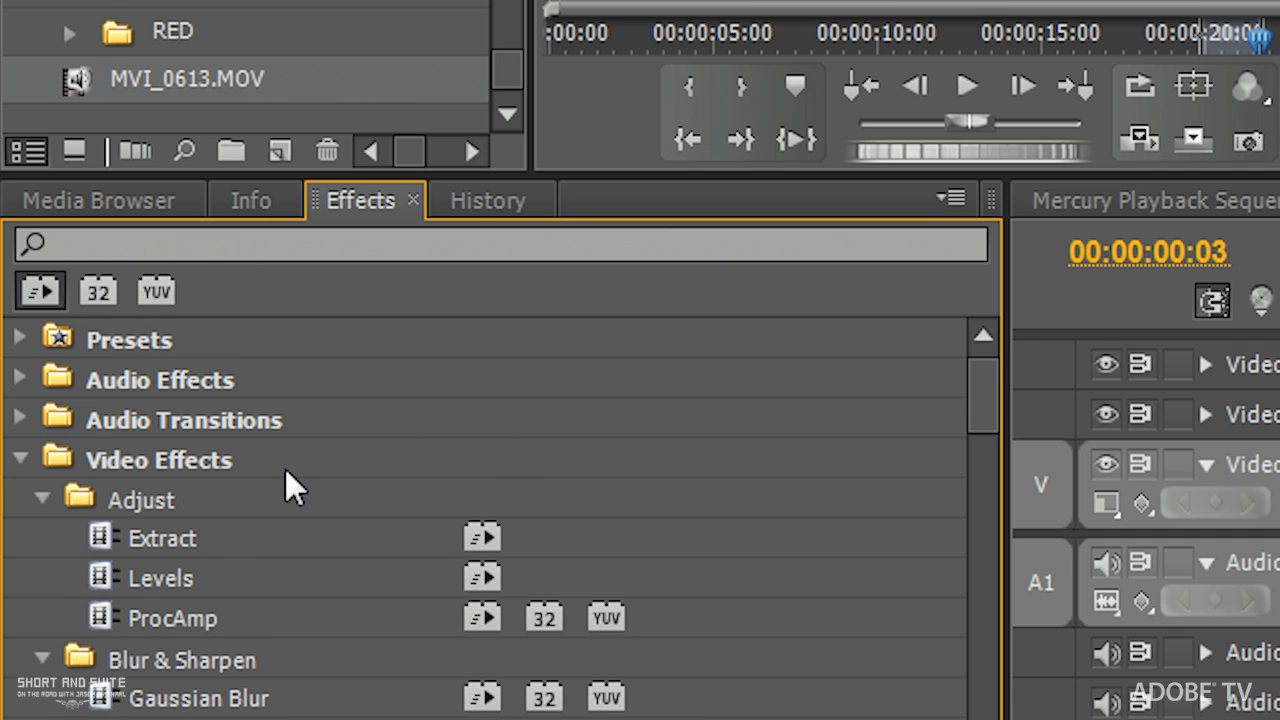
# Scroll the expanded Video Effects list down to the Color Correction folder
pyautogui.scroll(-3)
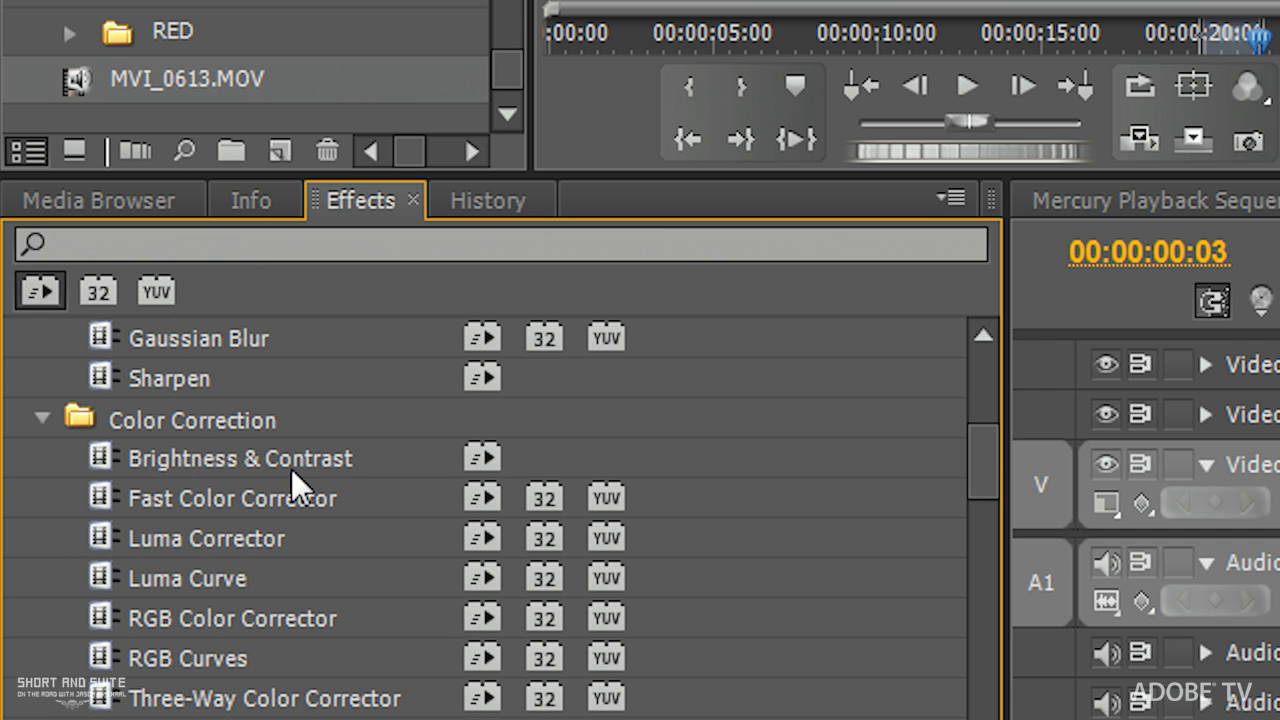
pyautogui.moveTo(307, 511)
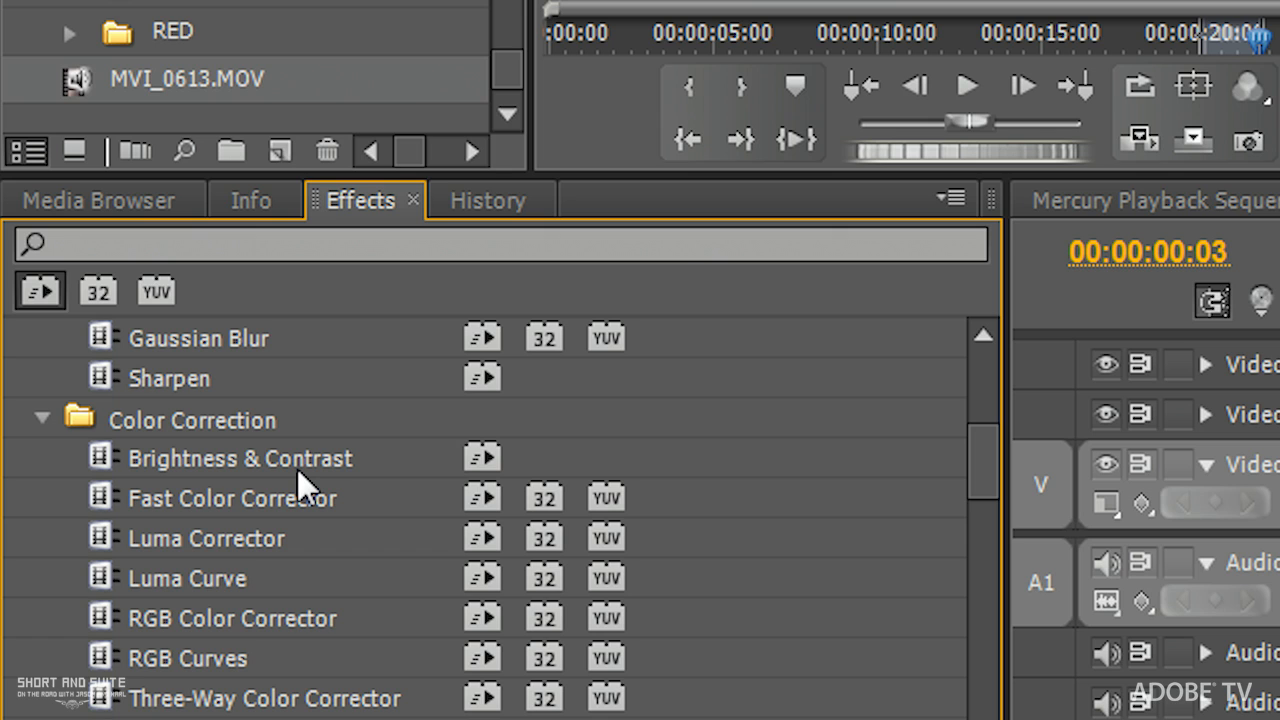
pyautogui.scroll(-3)
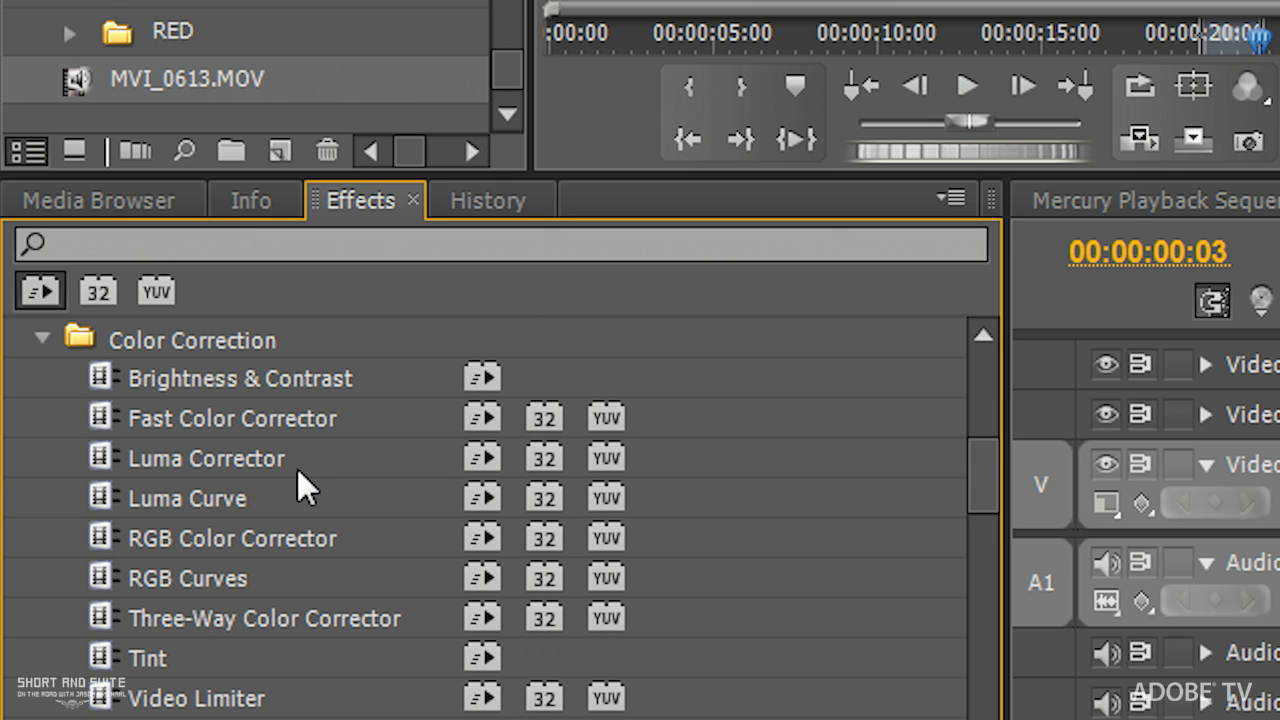
pyautogui.moveTo(260, 695)
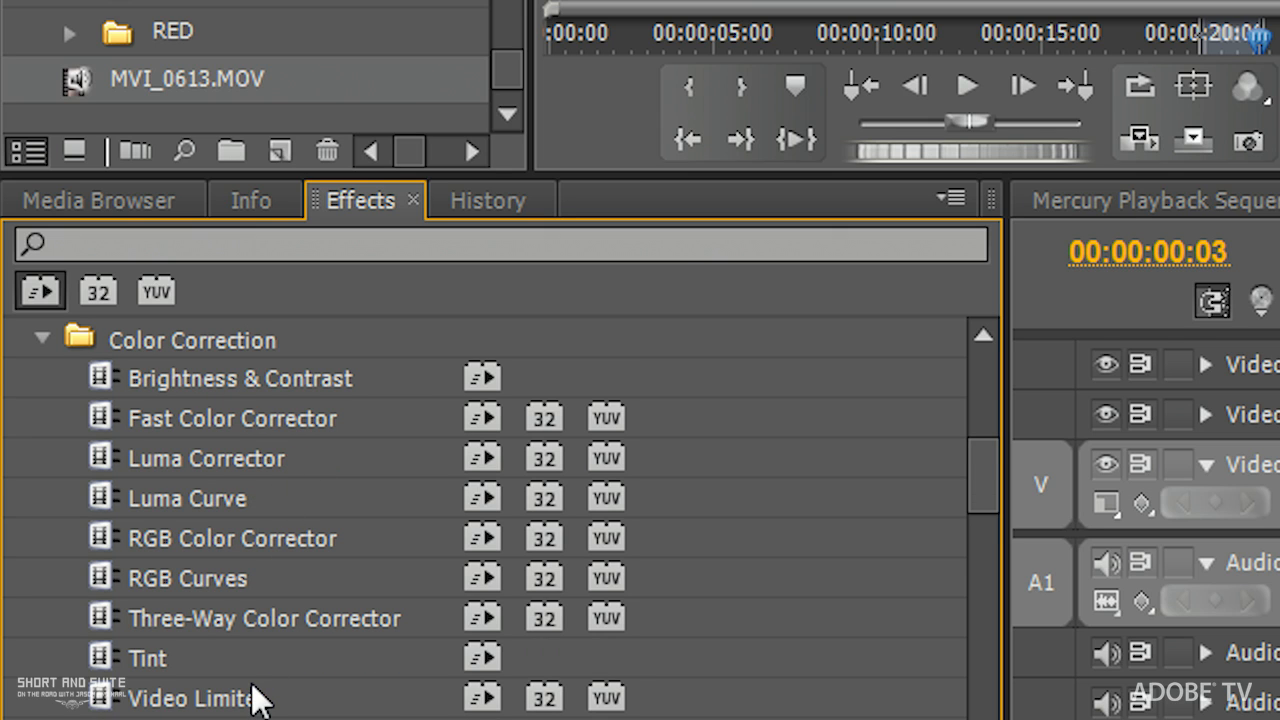
pyautogui.moveTo(120, 618)
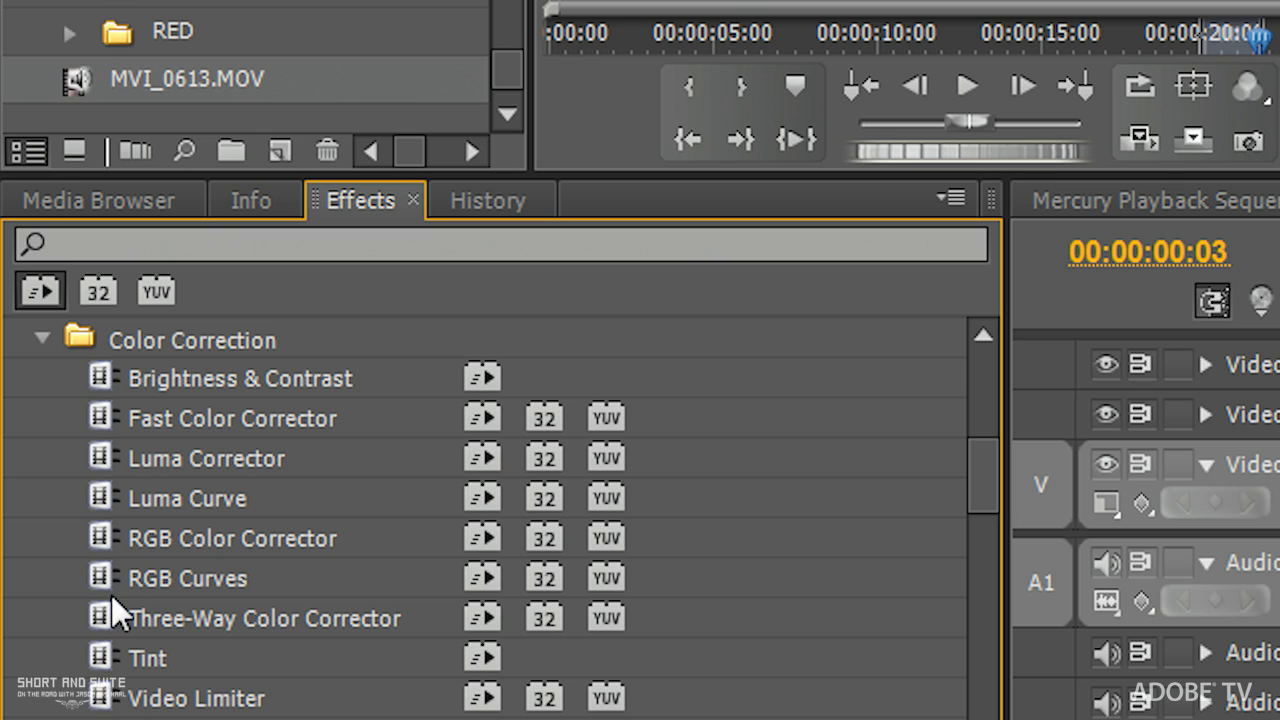
pyautogui.moveTo(90, 600)
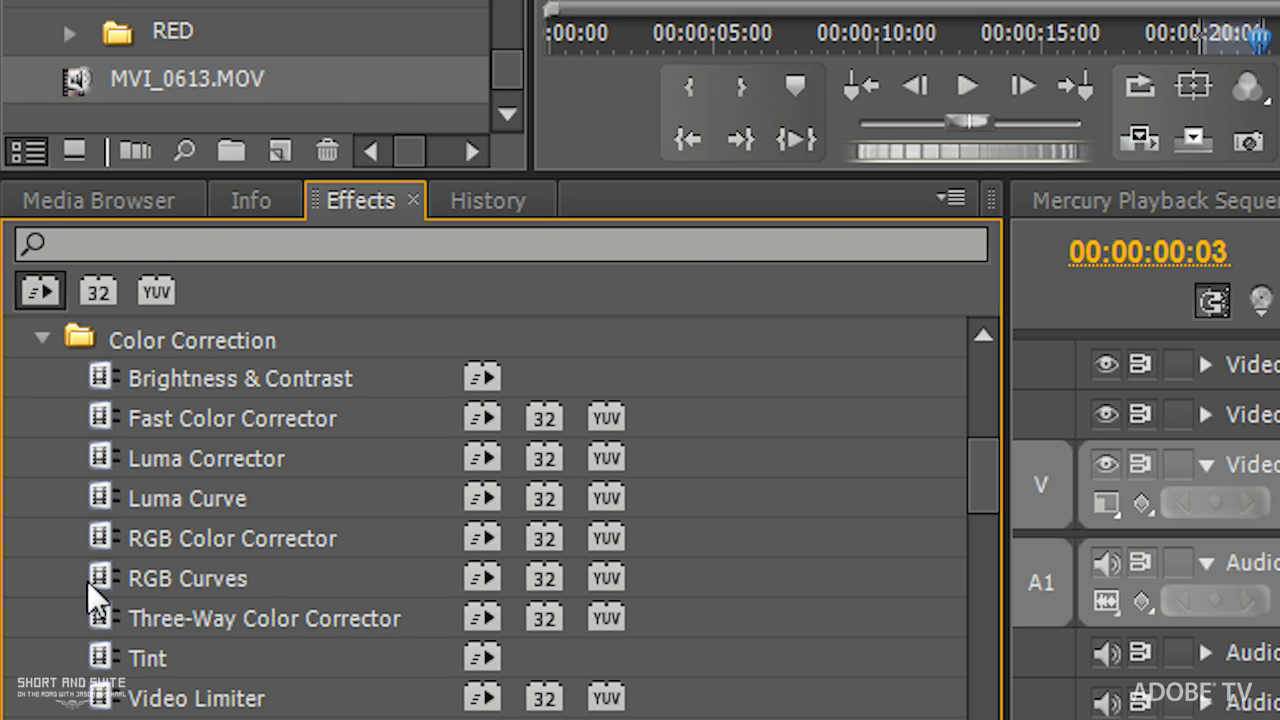
pyautogui.moveTo(120, 598)
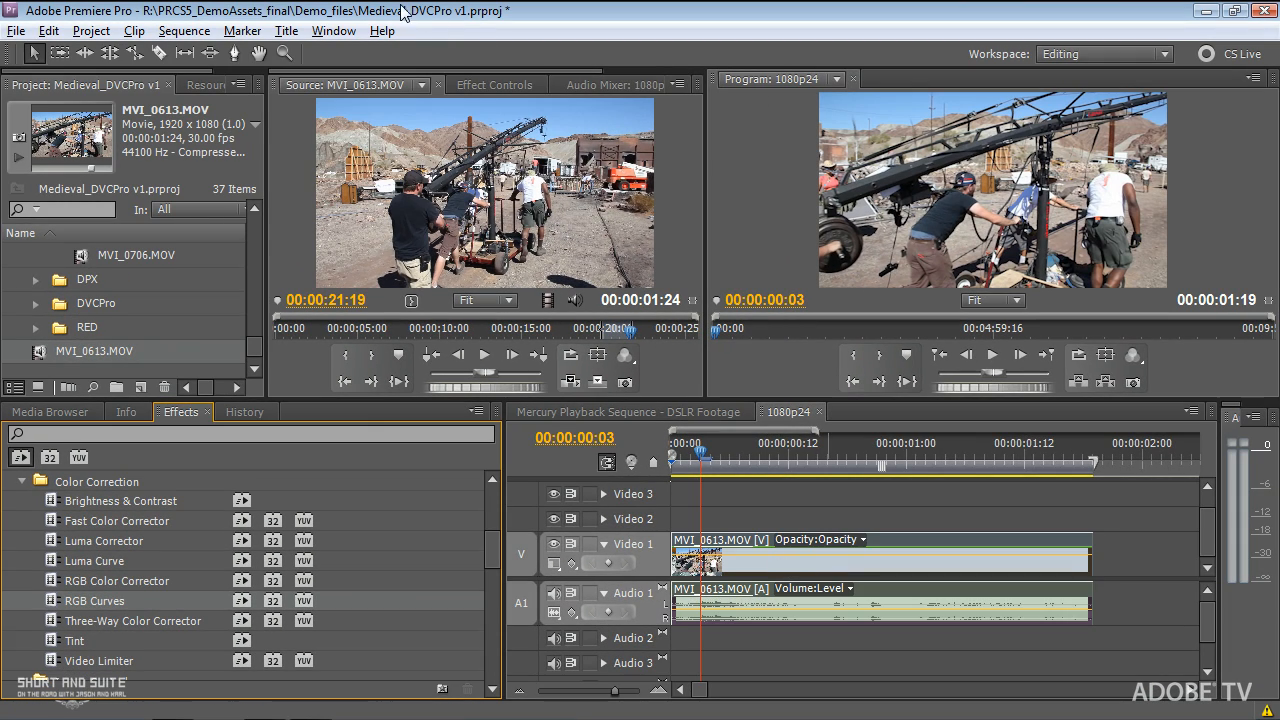
# Drag the RGB Curves red curve midpoint down, then view a later frame
pyautogui.click(495, 84)
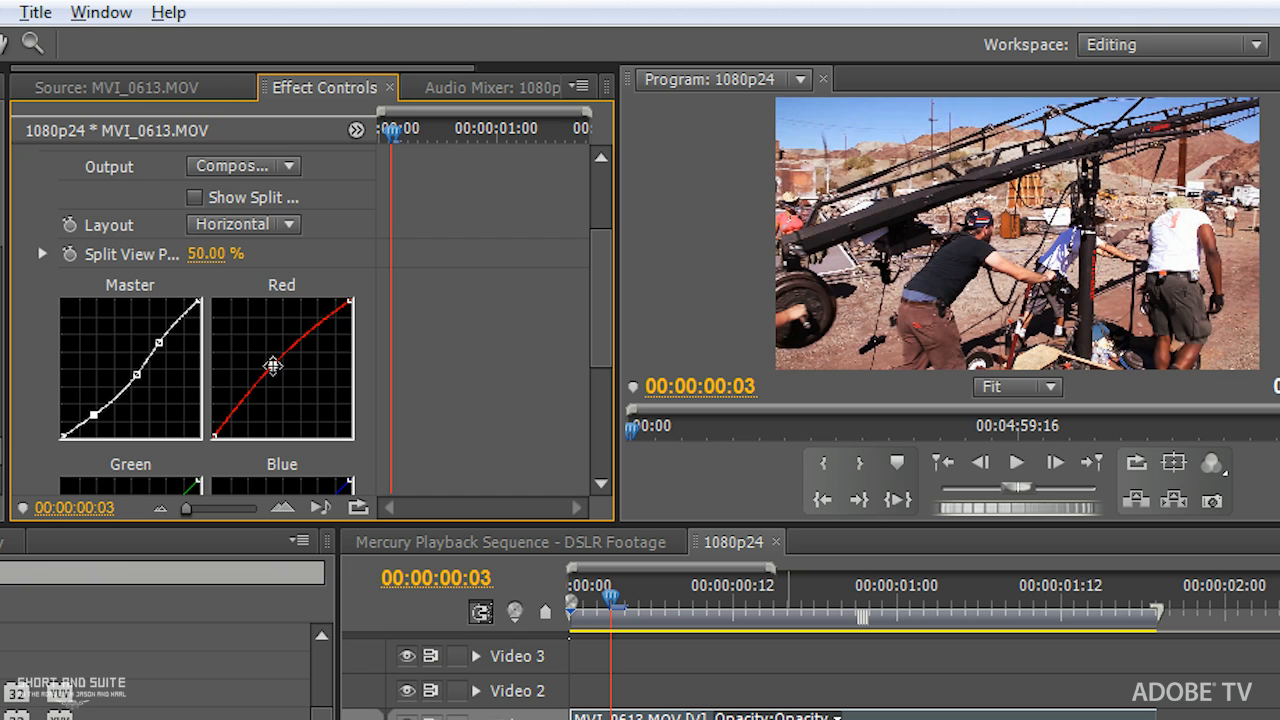
pyautogui.moveTo(275, 365); pyautogui.dragTo(287, 378)
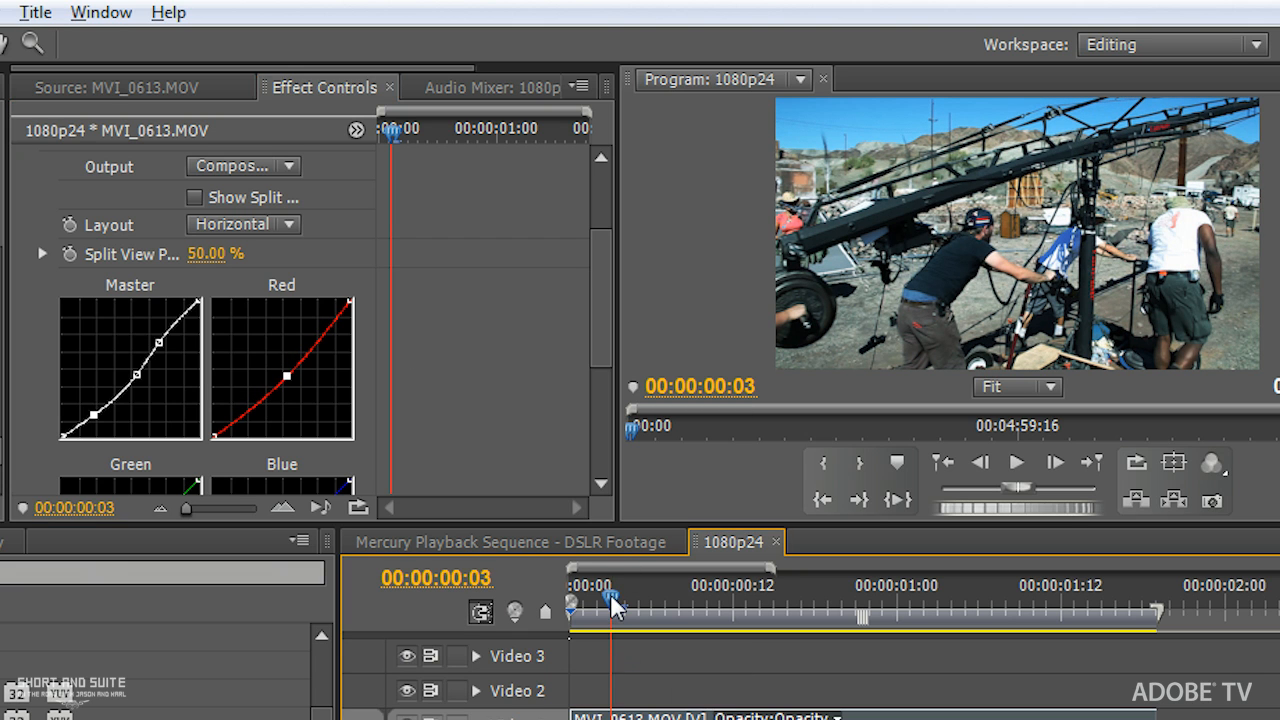
pyautogui.click(1017, 462)
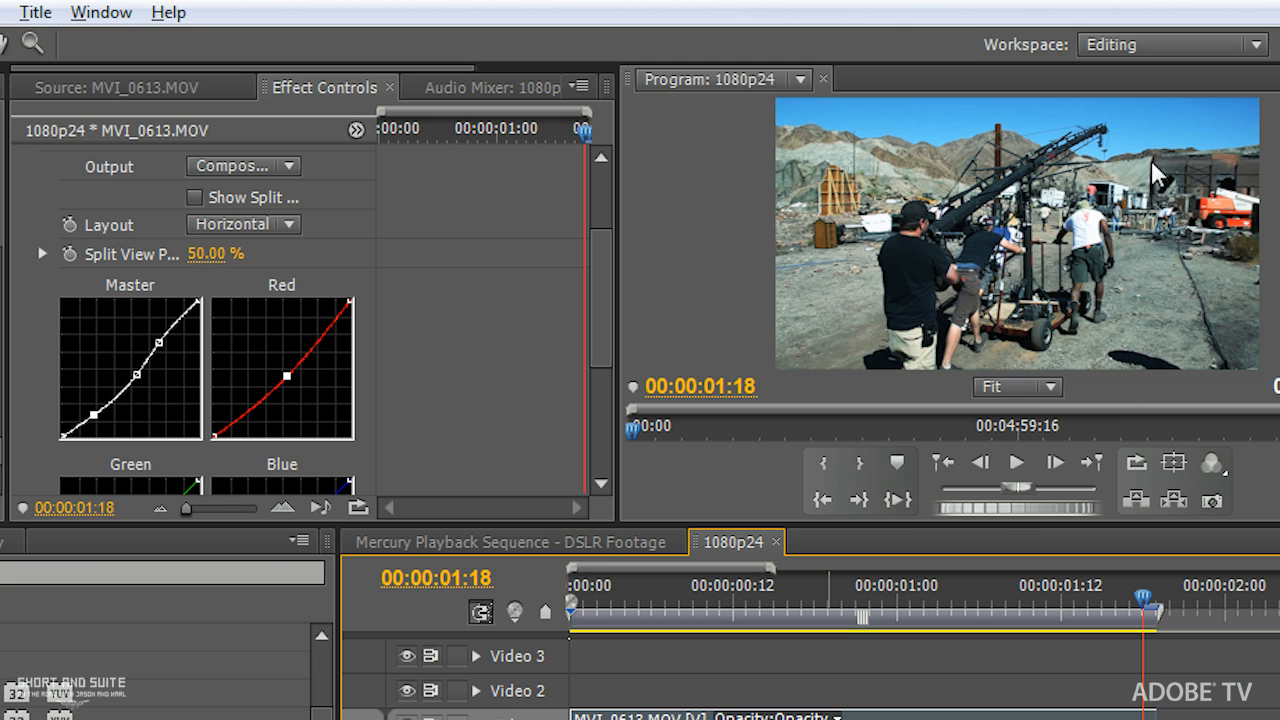
pyautogui.moveTo(425, 705)
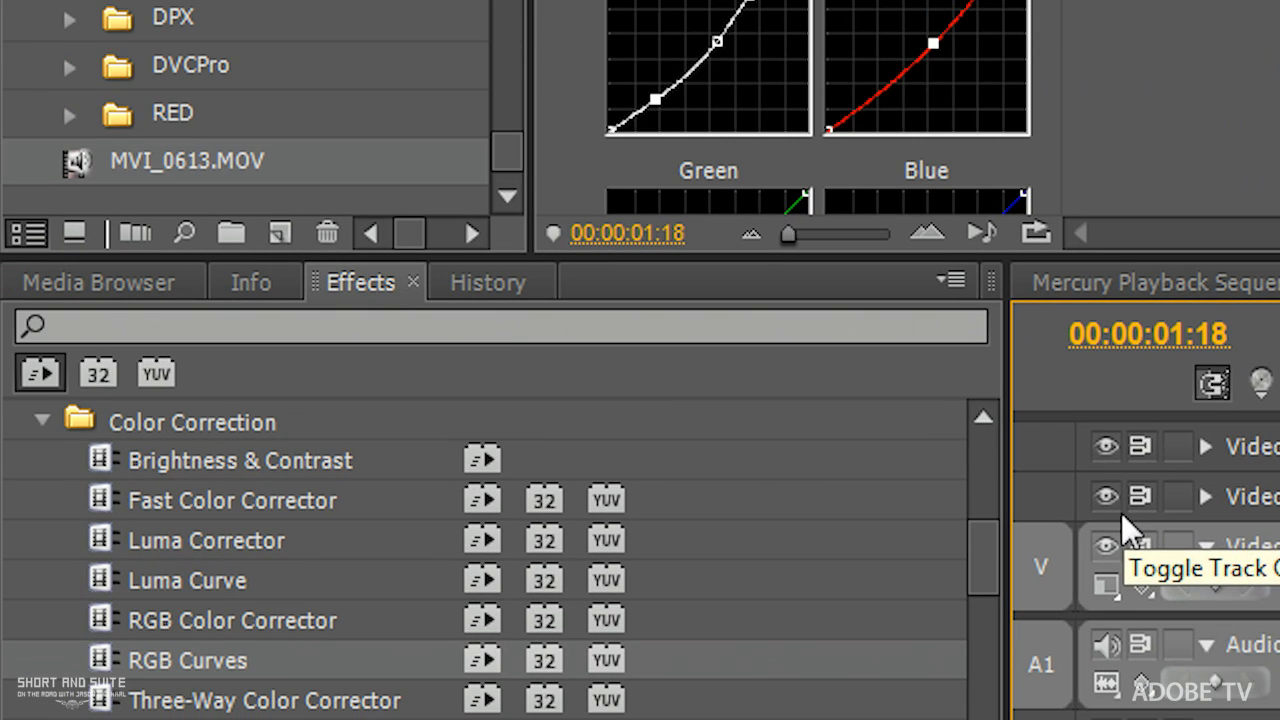
pyautogui.moveTo(108, 435)
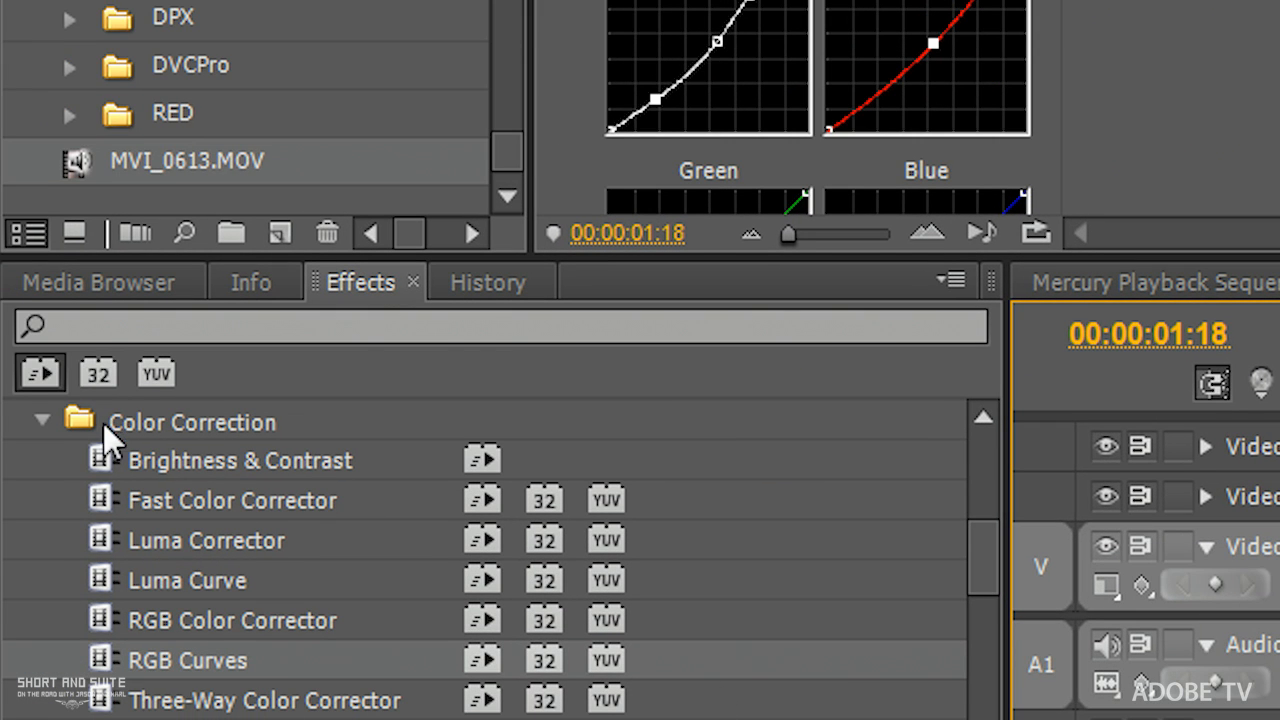
pyautogui.moveTo(540, 665)
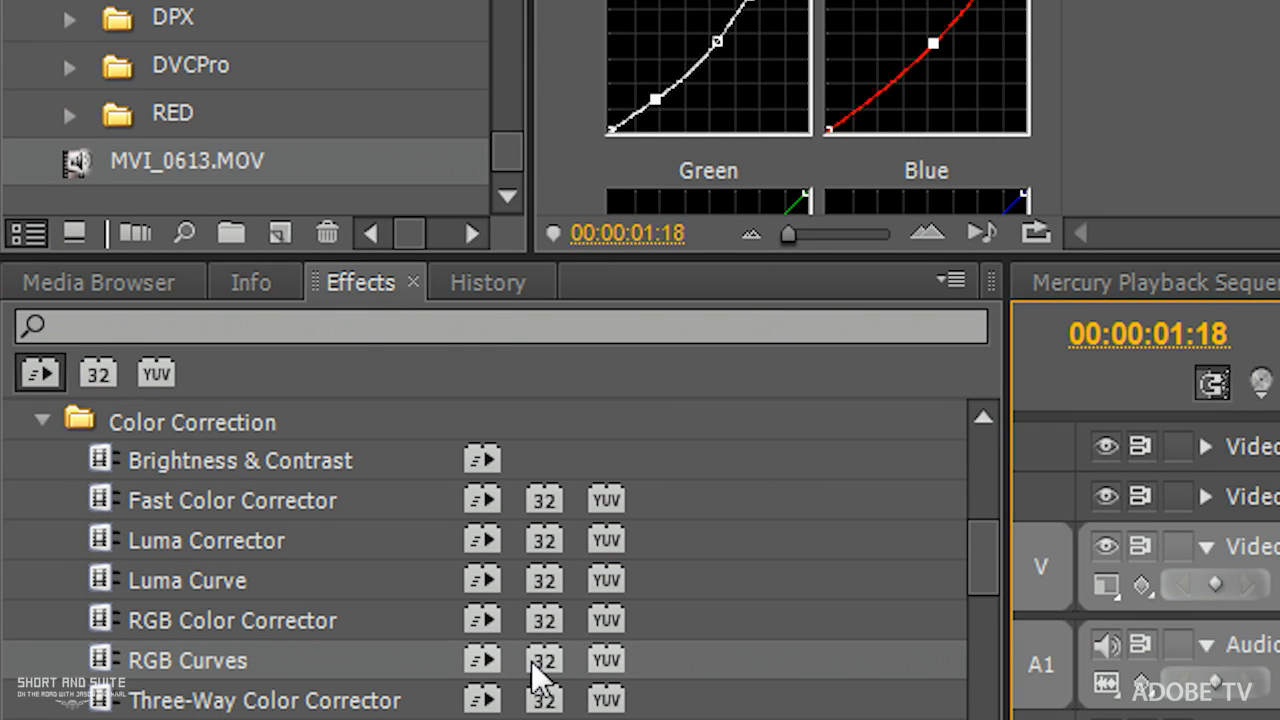
pyautogui.moveTo(275, 675)
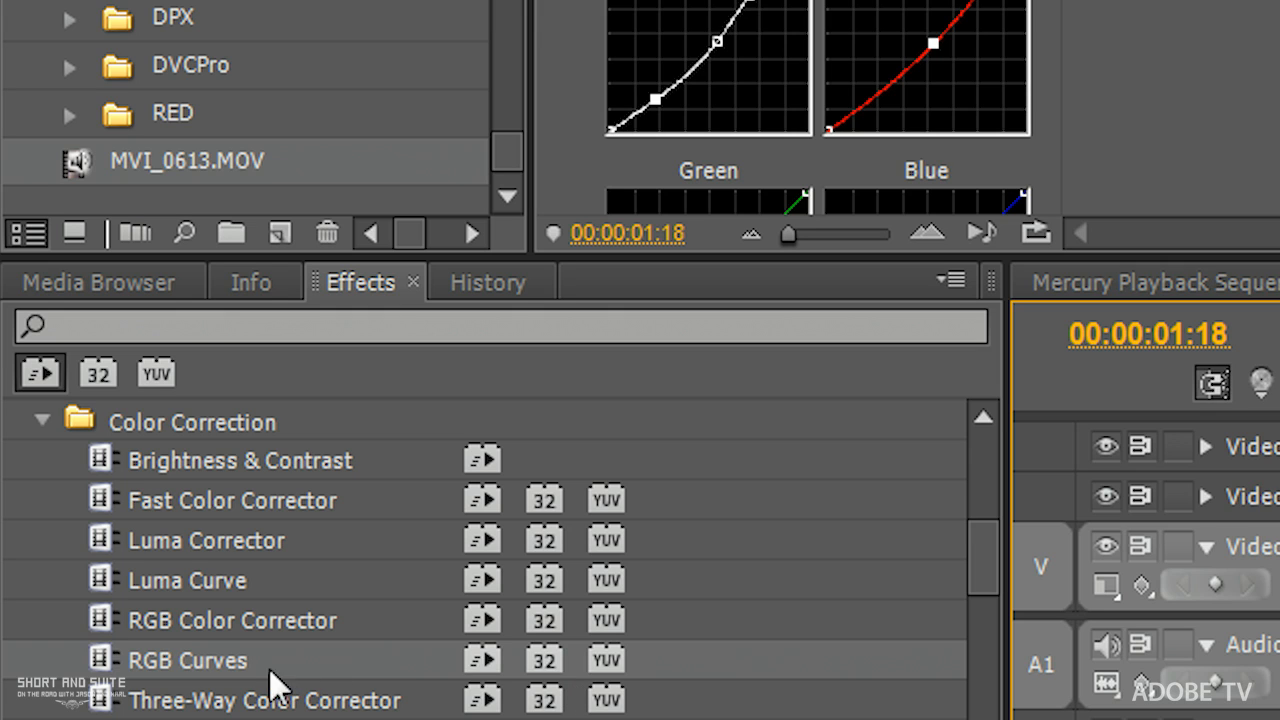
pyautogui.moveTo(650, 680)
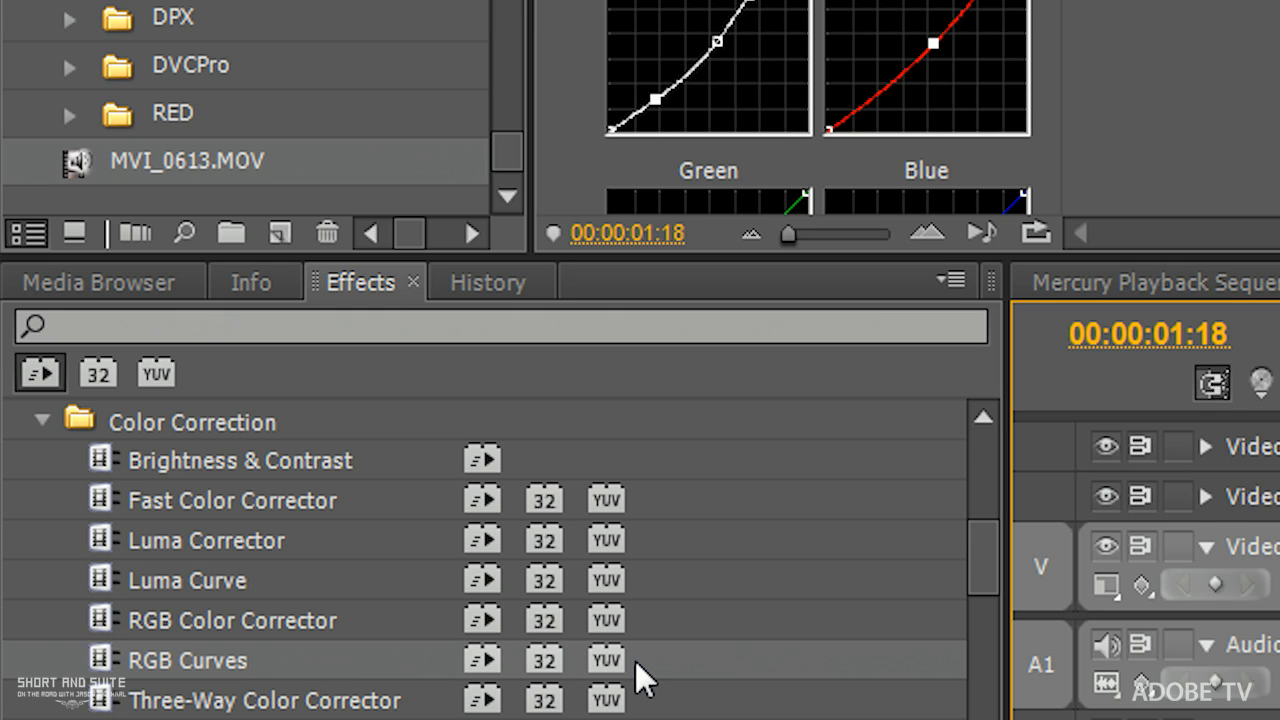
pyautogui.moveTo(710, 130)
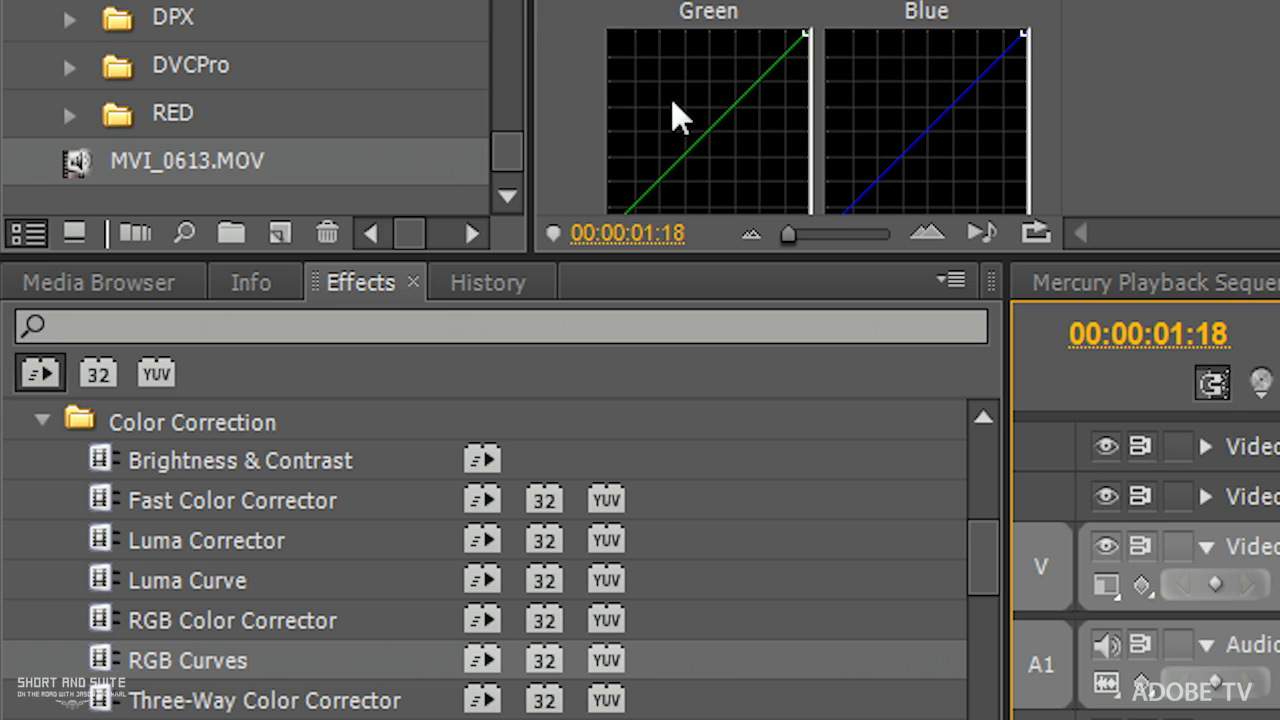
pyautogui.moveTo(693, 120)
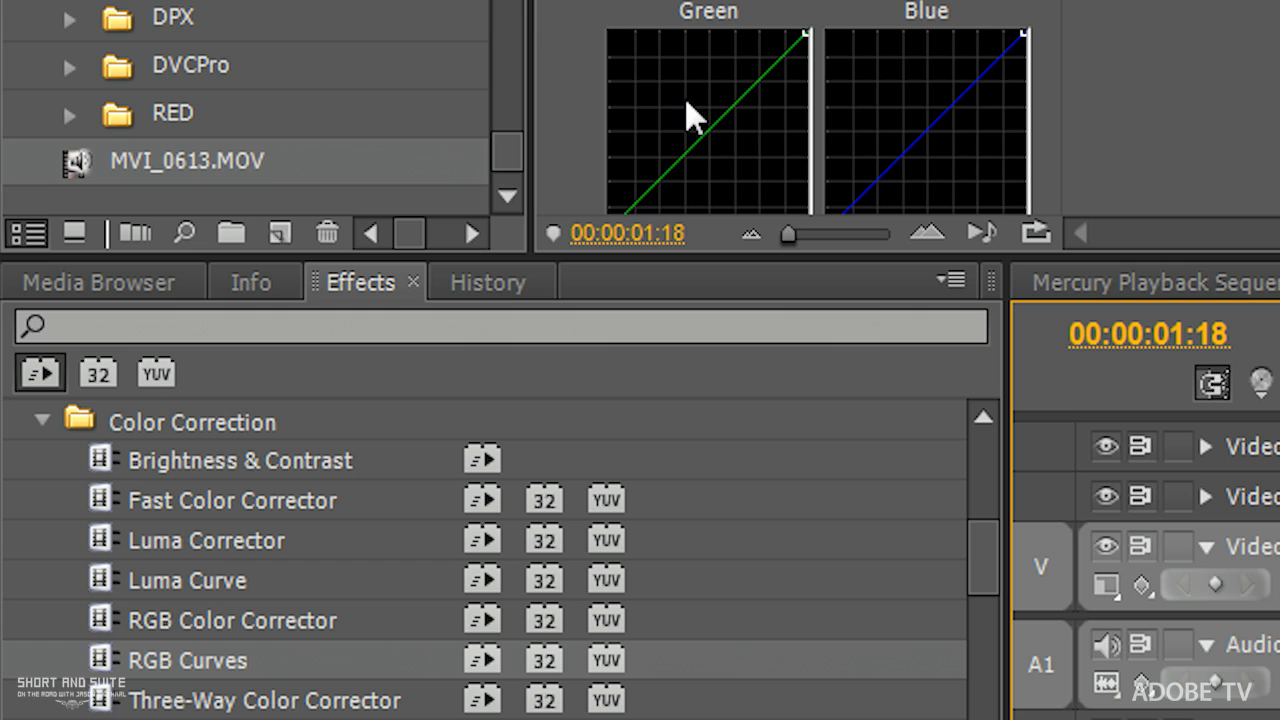
pyautogui.moveTo(555, 680)
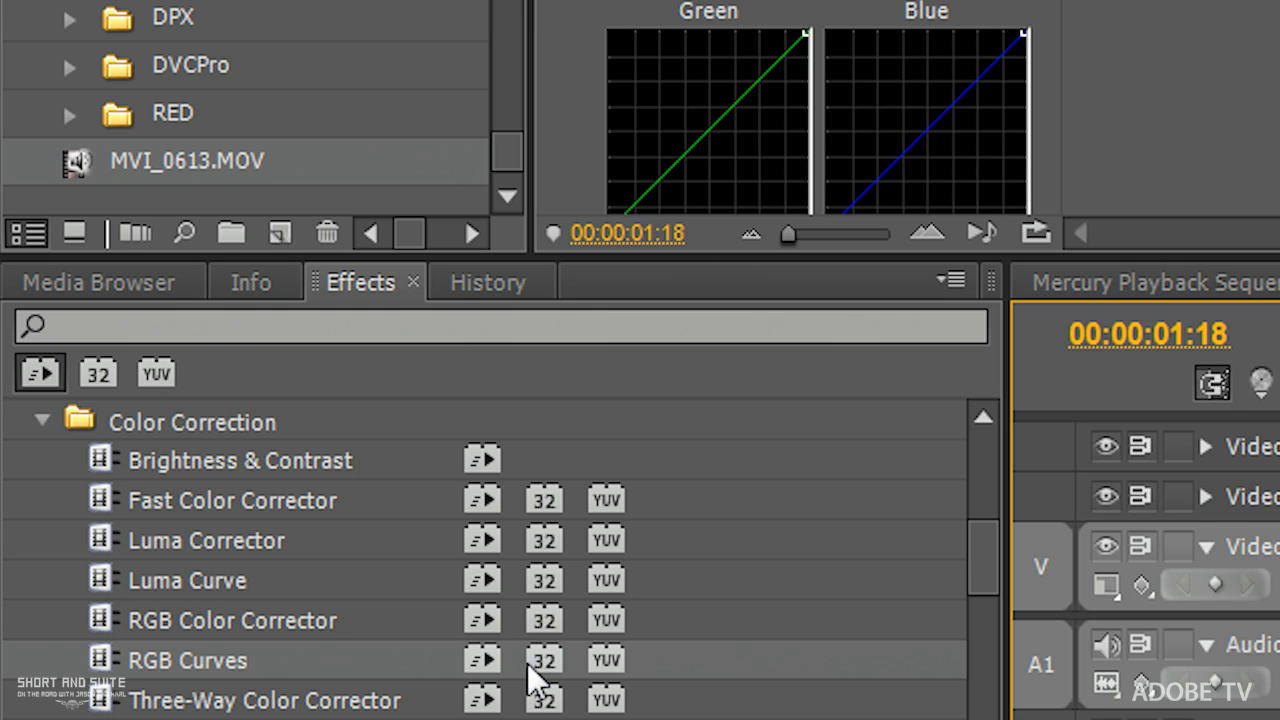
pyautogui.moveTo(542, 673)
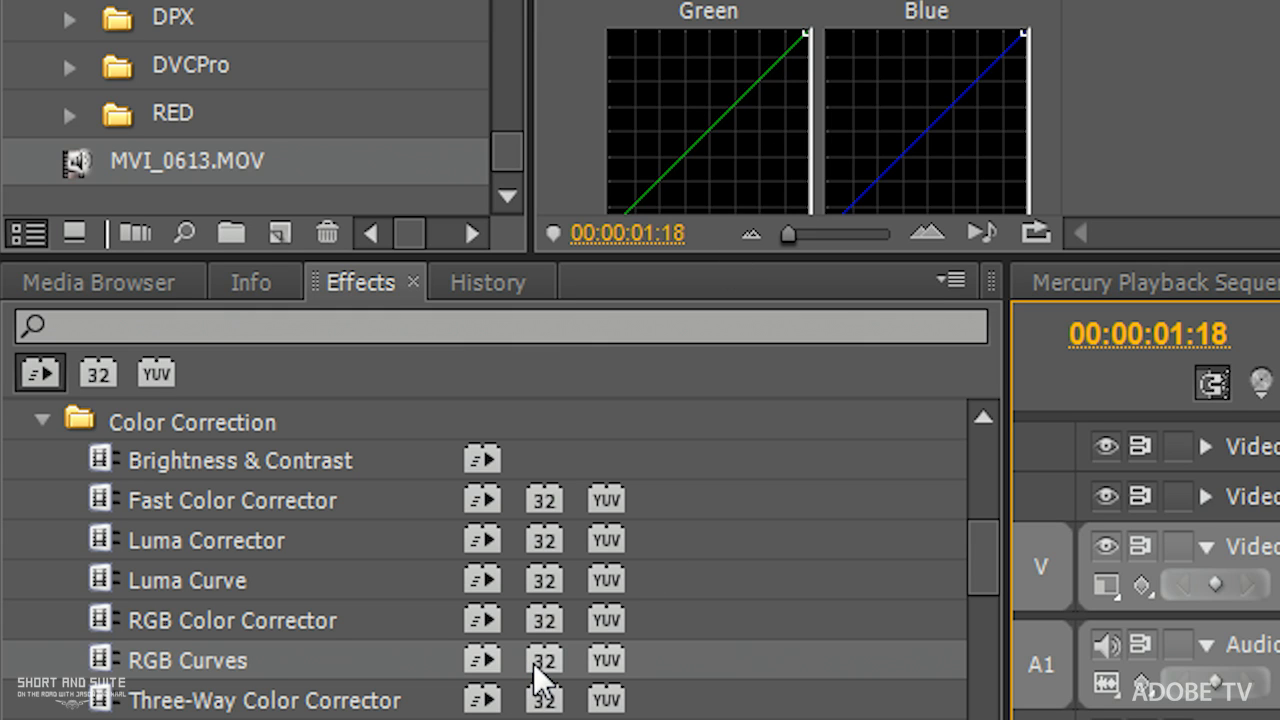